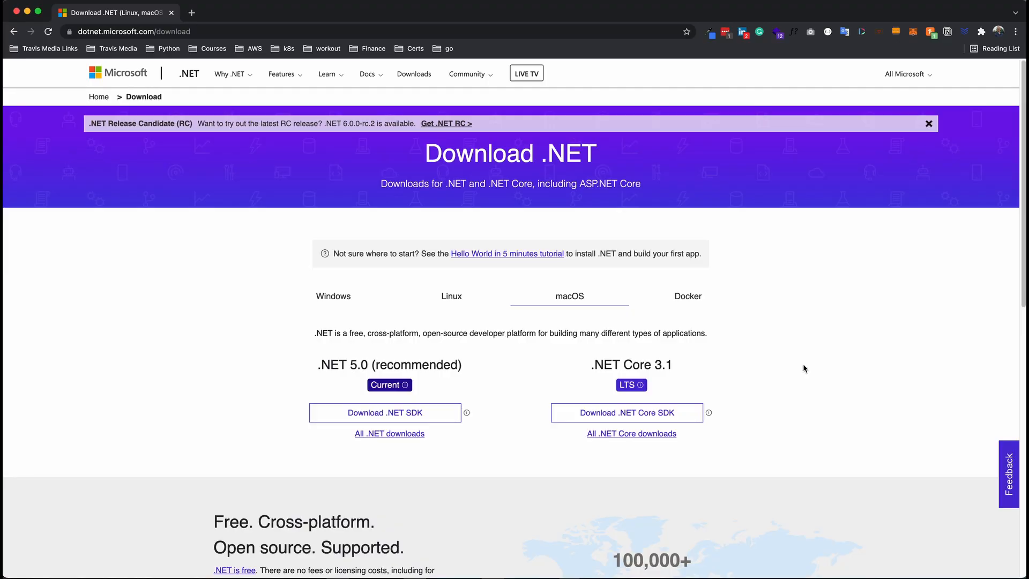
mouse_move(790, 367)
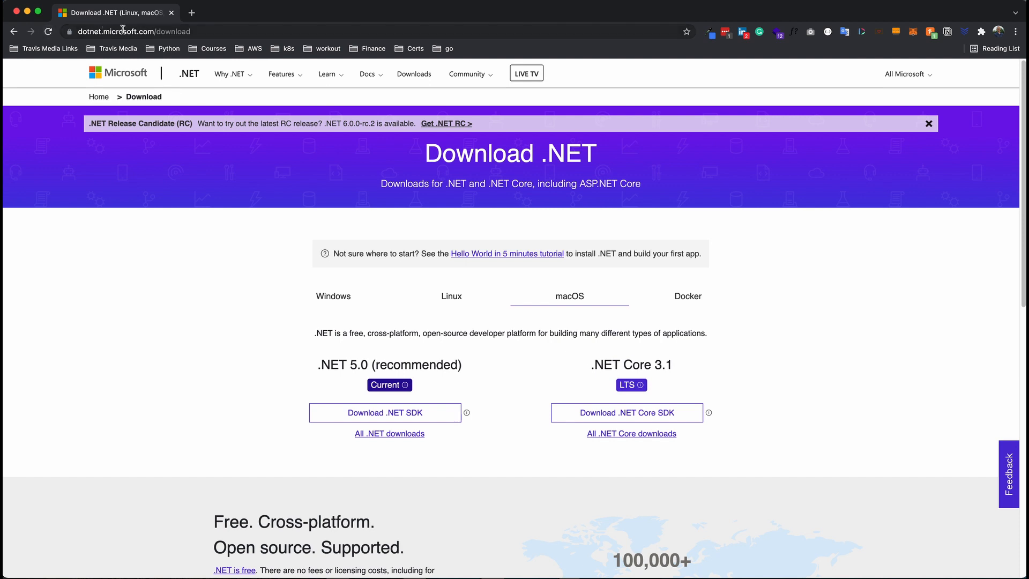
mouse_move(196, 31)
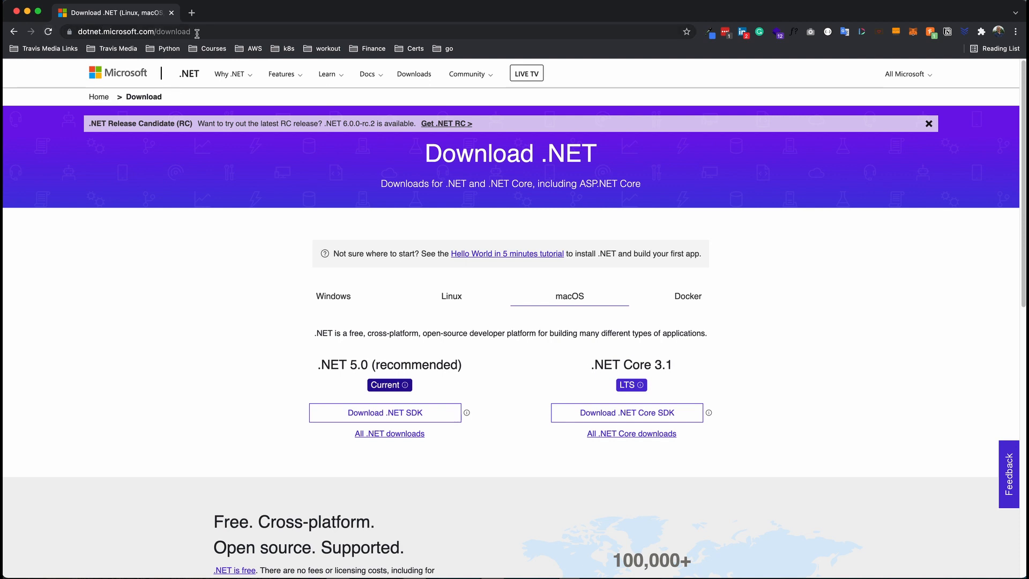
mouse_move(374, 362)
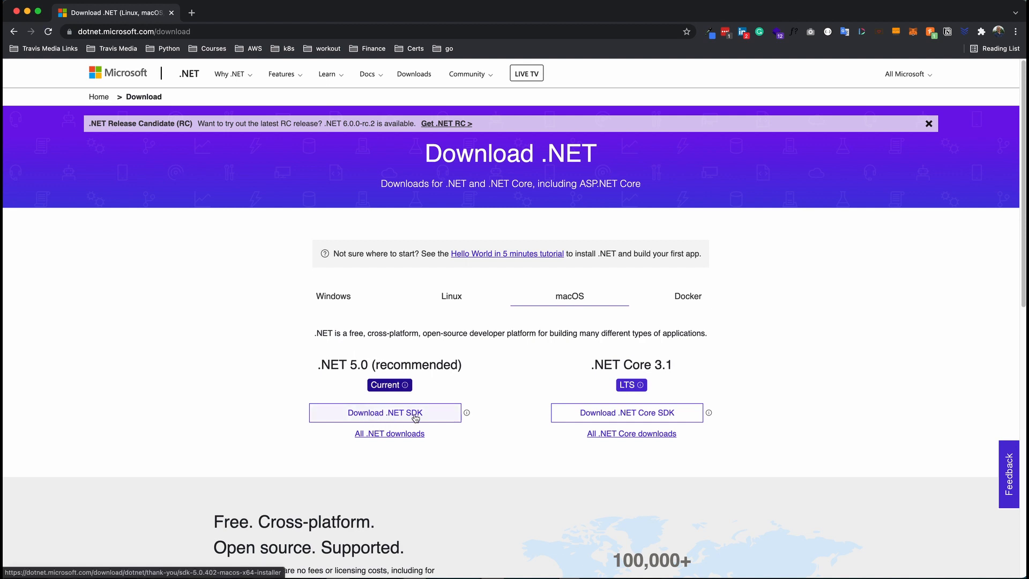
mouse_move(585, 294)
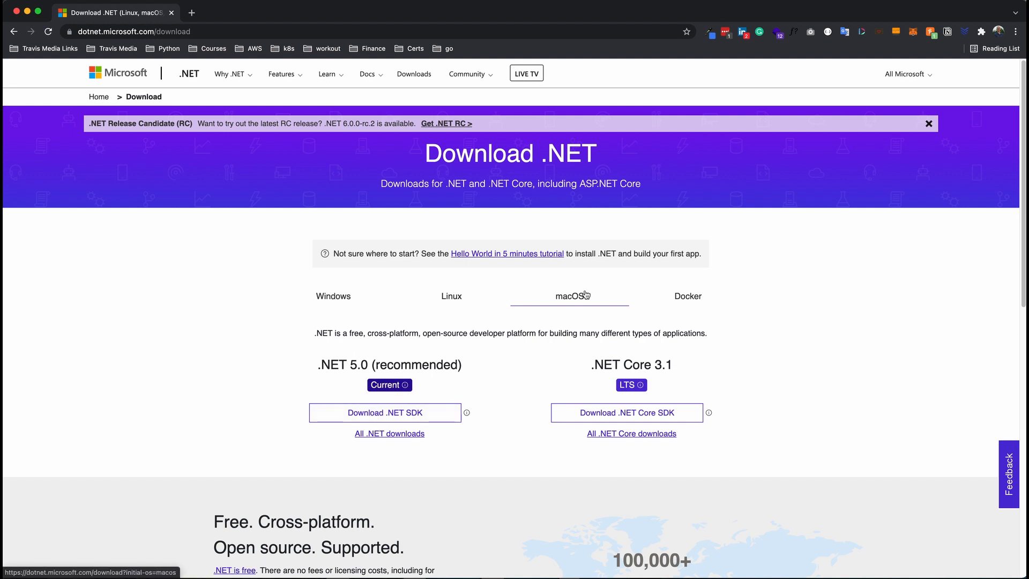
mouse_move(827, 330)
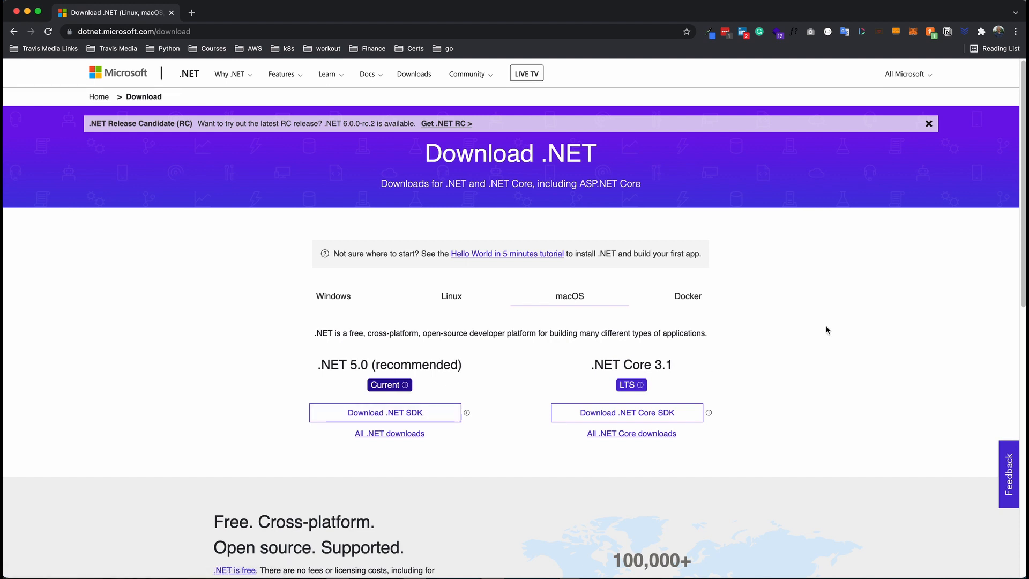
mouse_move(770, 296)
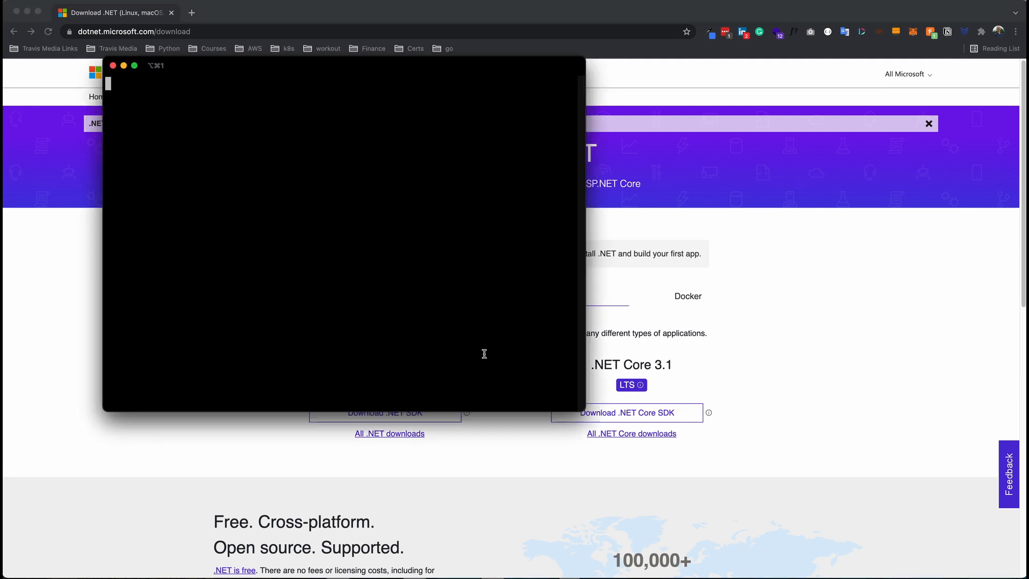
Run dotnet --version, reporting SDK 5.0.202, and start a cd to Desktop
text(dotnet --versio)
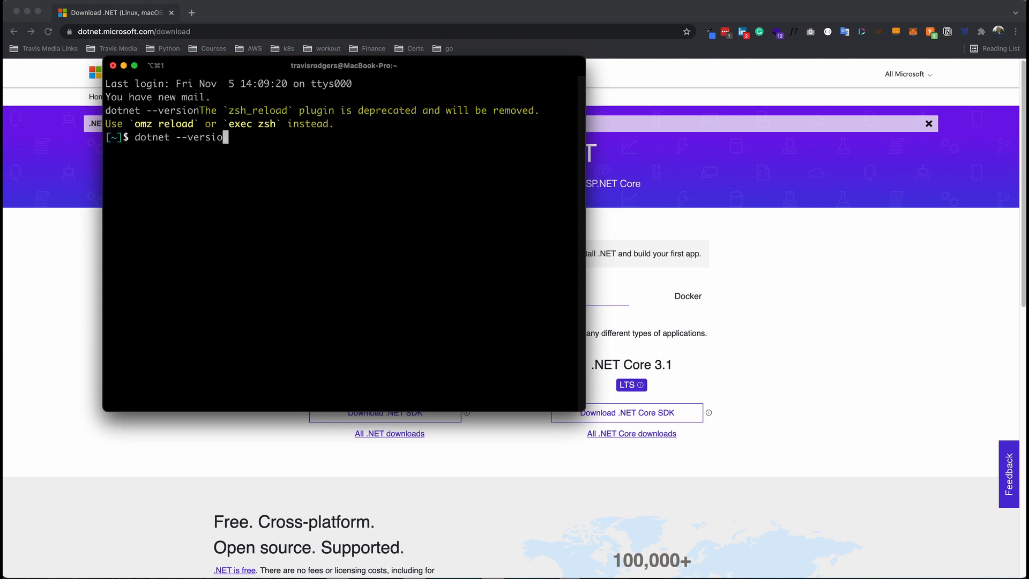
key(Return)
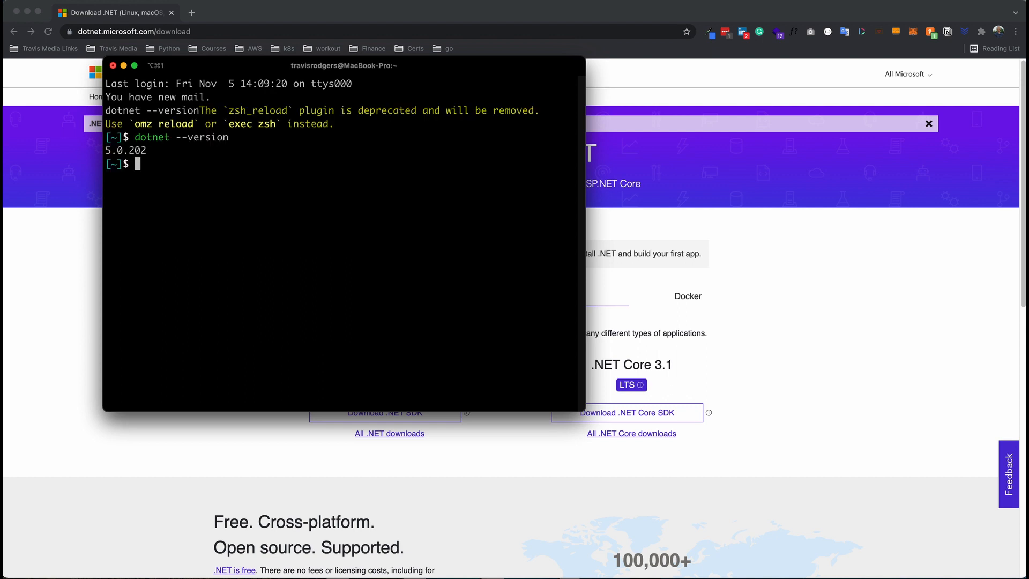
mouse_move(429, 274)
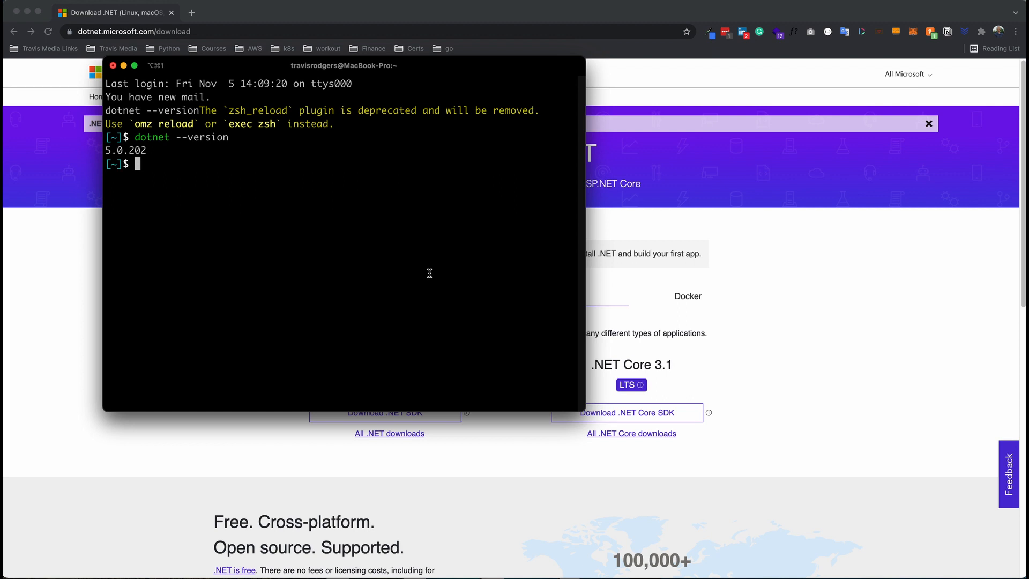
text(cd Desktop)
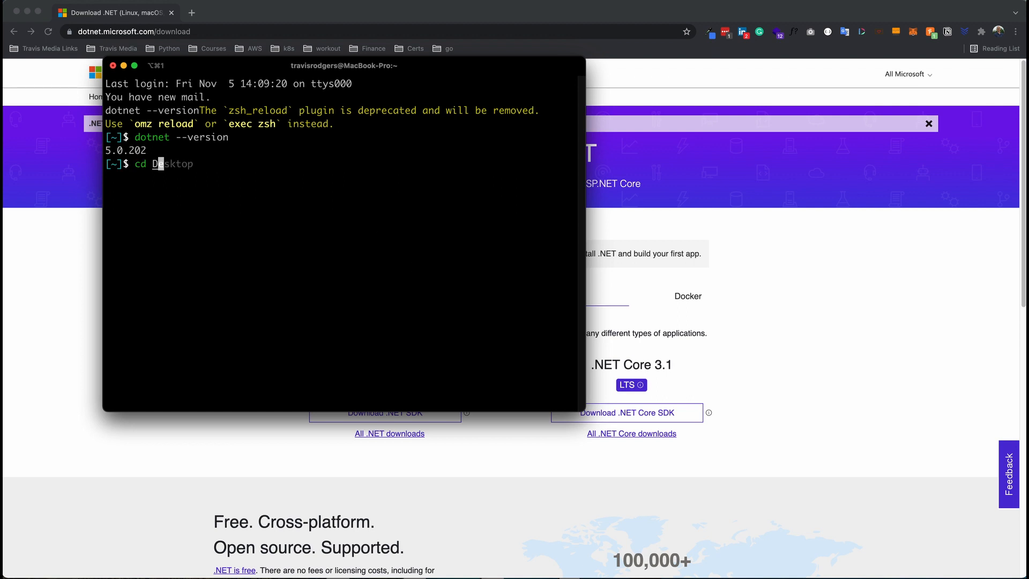
From the Desktop, create a new console project named app with dotnet new console -o app
key(Return)
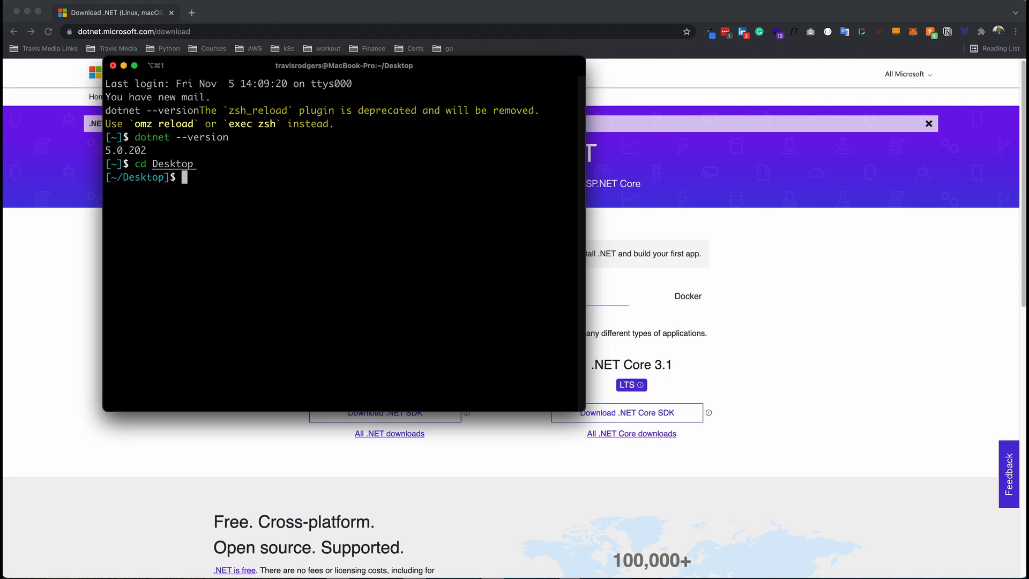
text(dotnet --version)
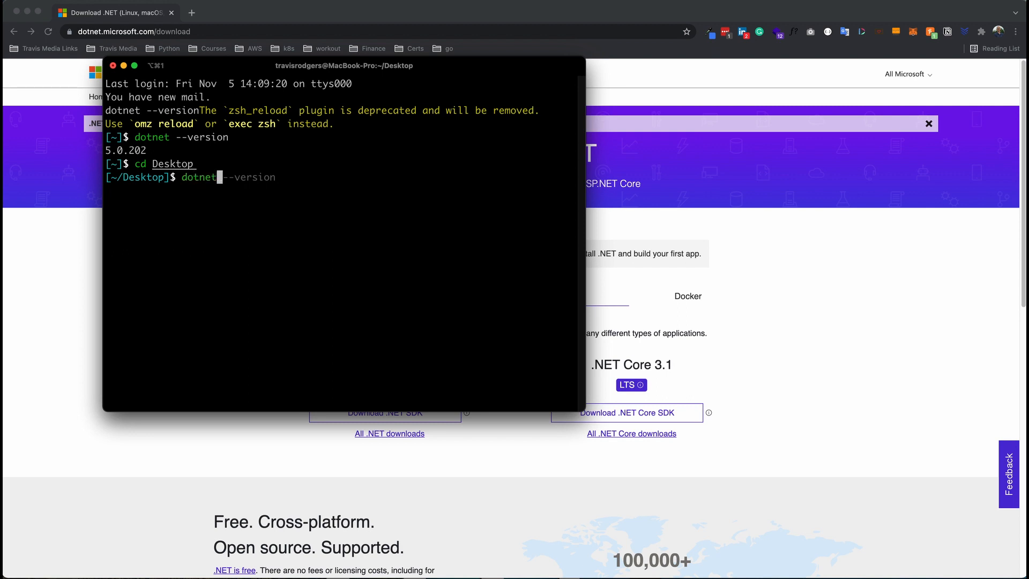
text(new console -o app)
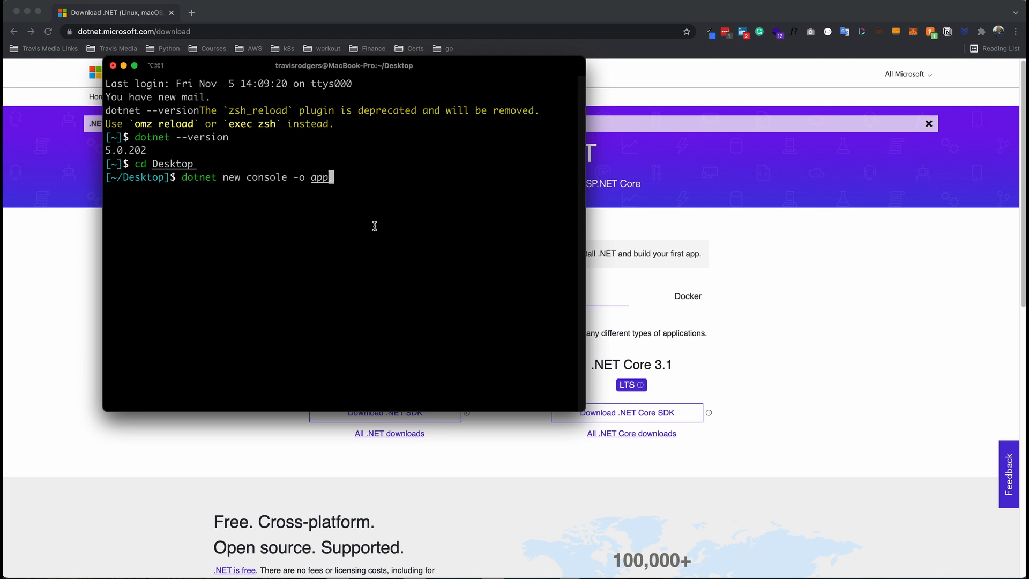
key(Return)
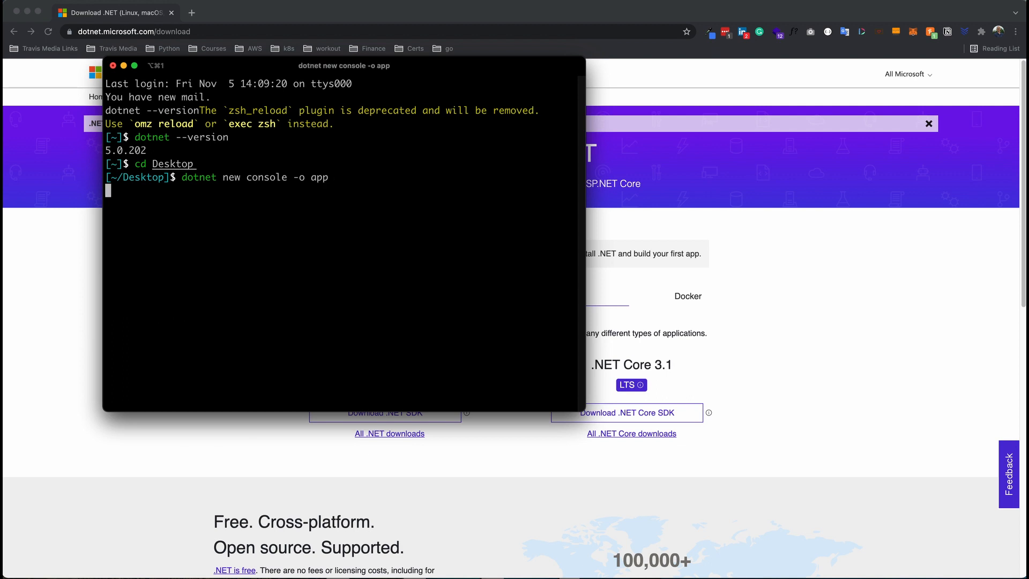
key(Return)
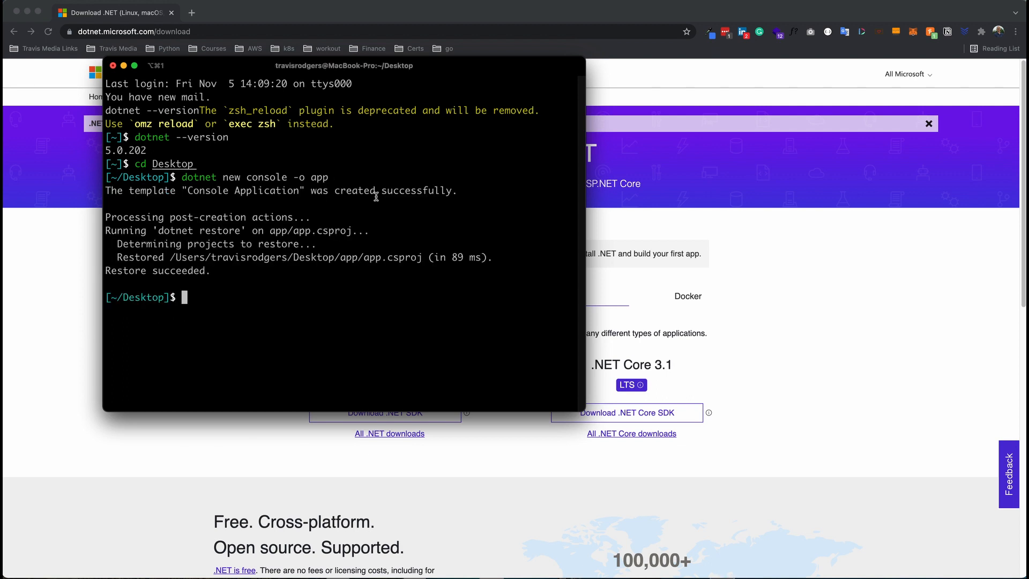
Move into the app folder and launch it in VS Code with code
text(cd app)
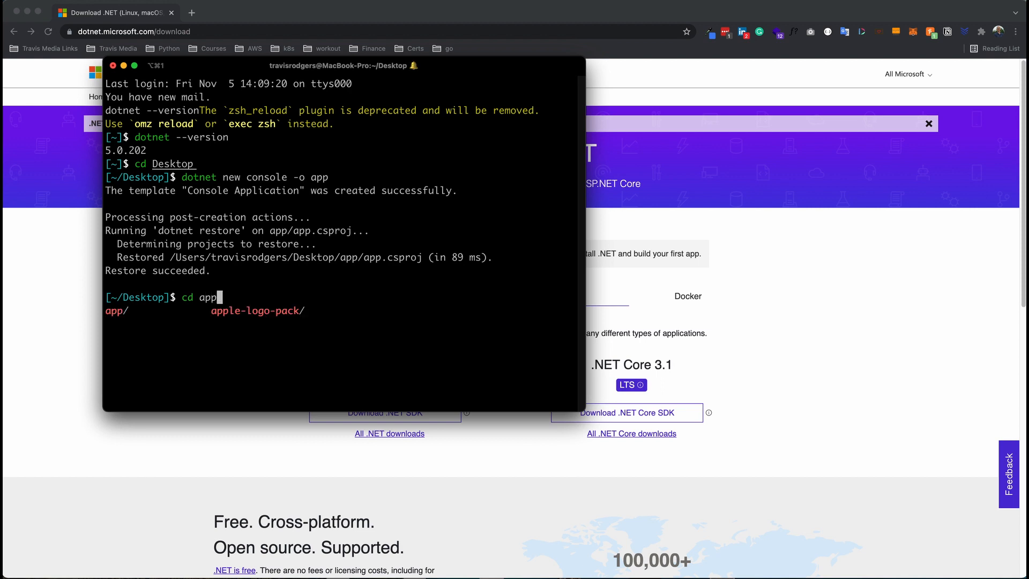
key(Return)
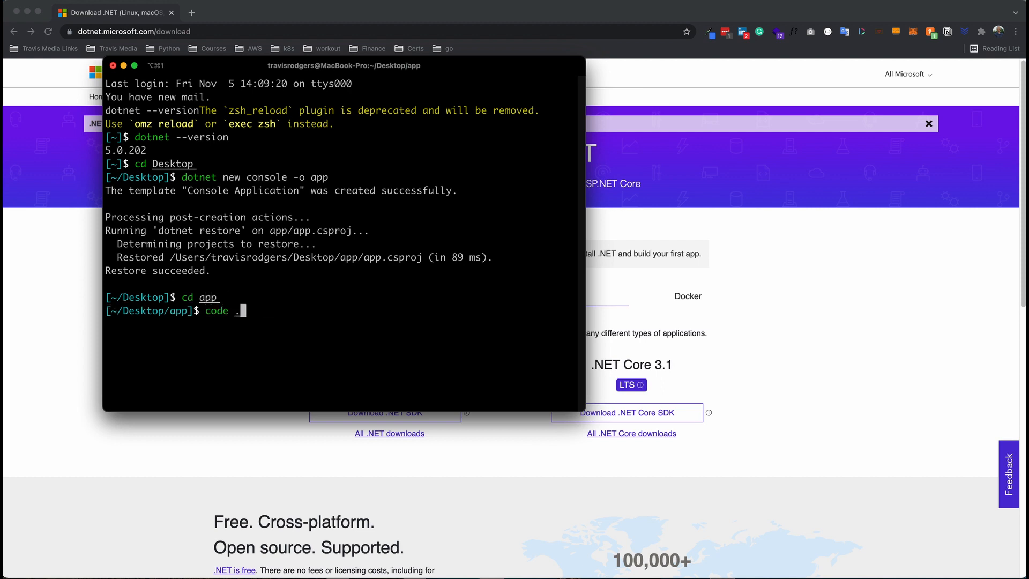
key(Return)
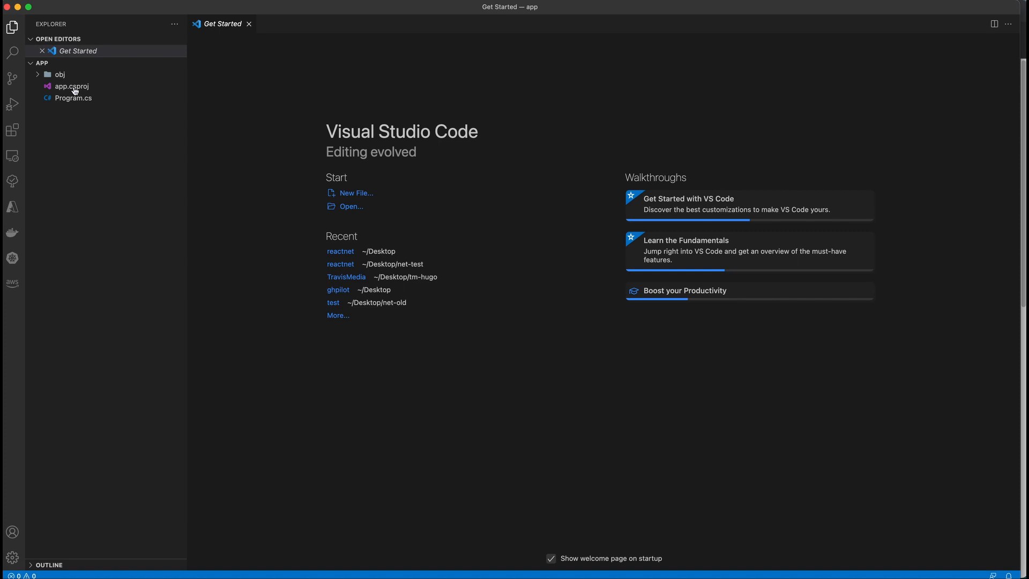
Show Program.cs with its Hello World code, briefly selecting the word Console
click(74, 98)
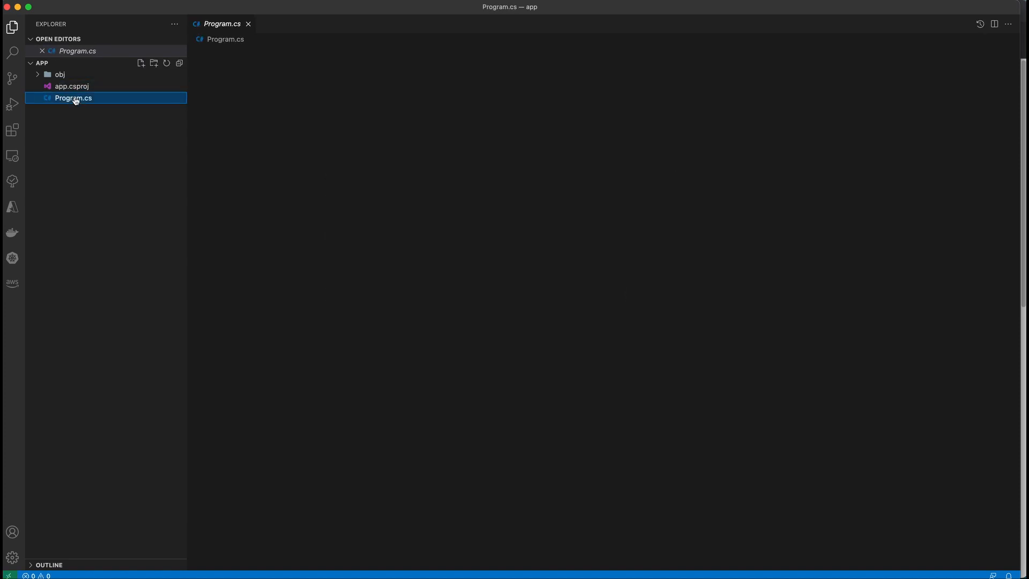
mouse_move(216, 105)
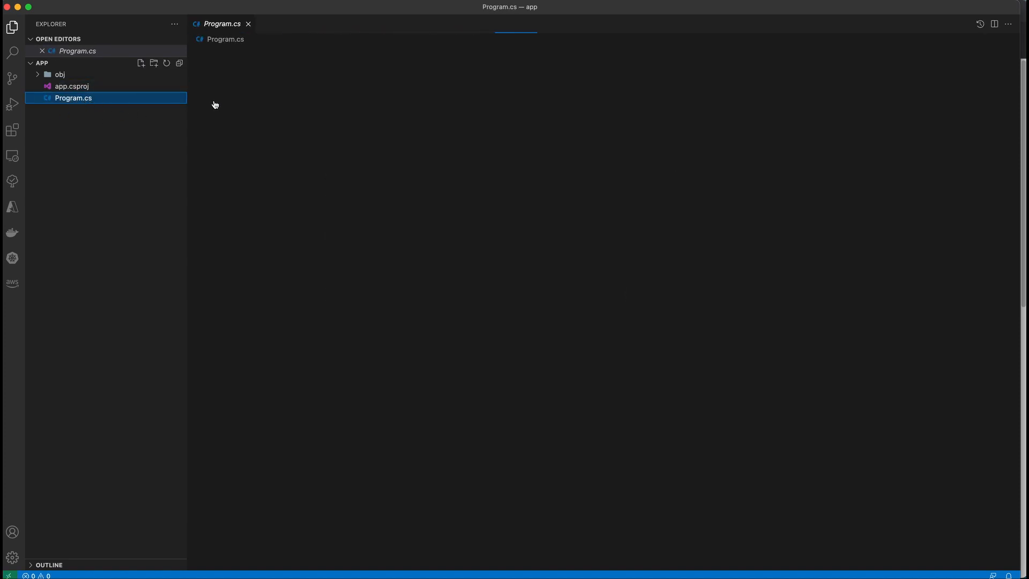
click(73, 98)
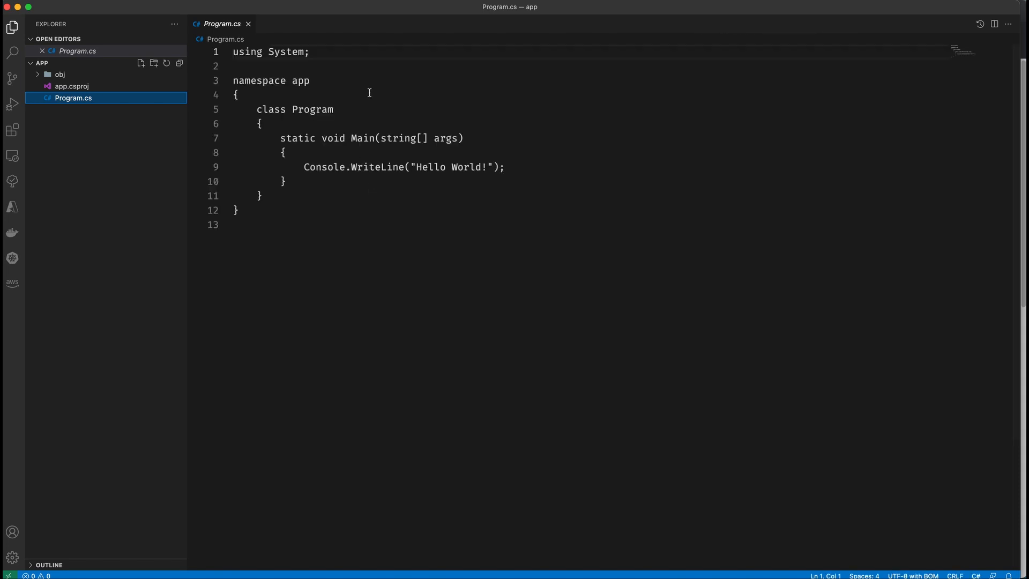
double_click(315, 168)
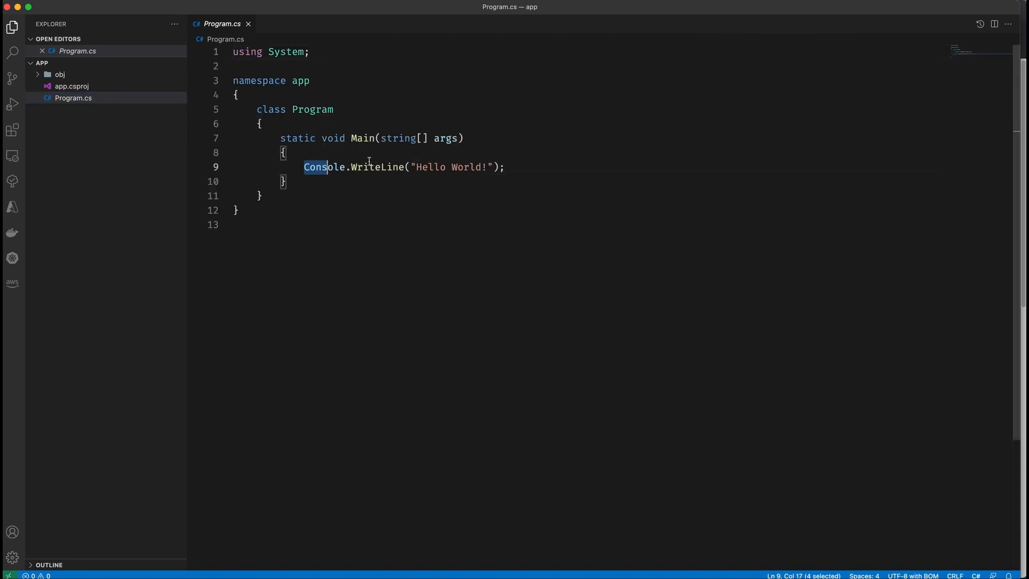
click(551, 183)
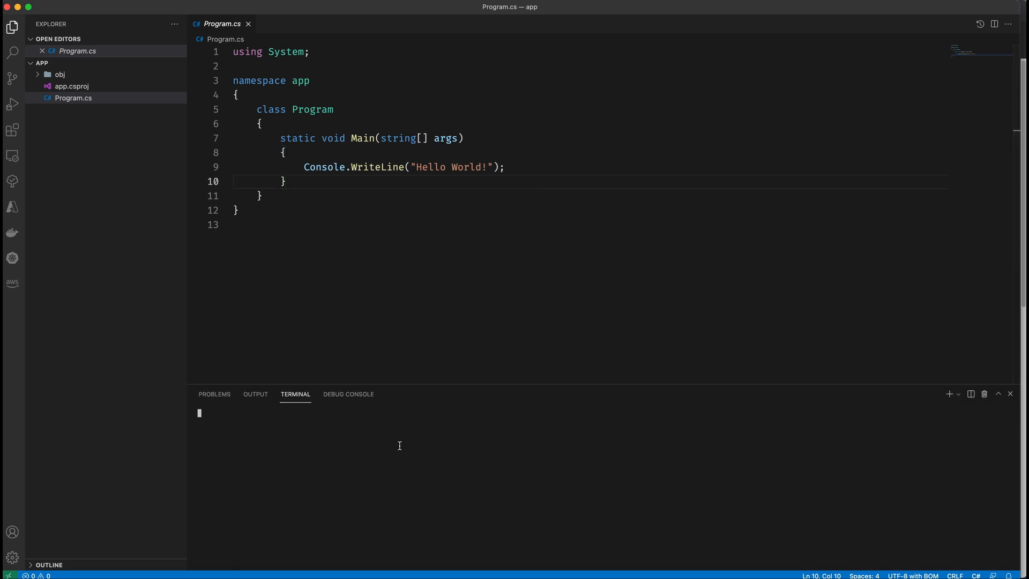
Run dotnet run in the integrated terminal so the app builds and prints Hello World!
text(dotnet run)
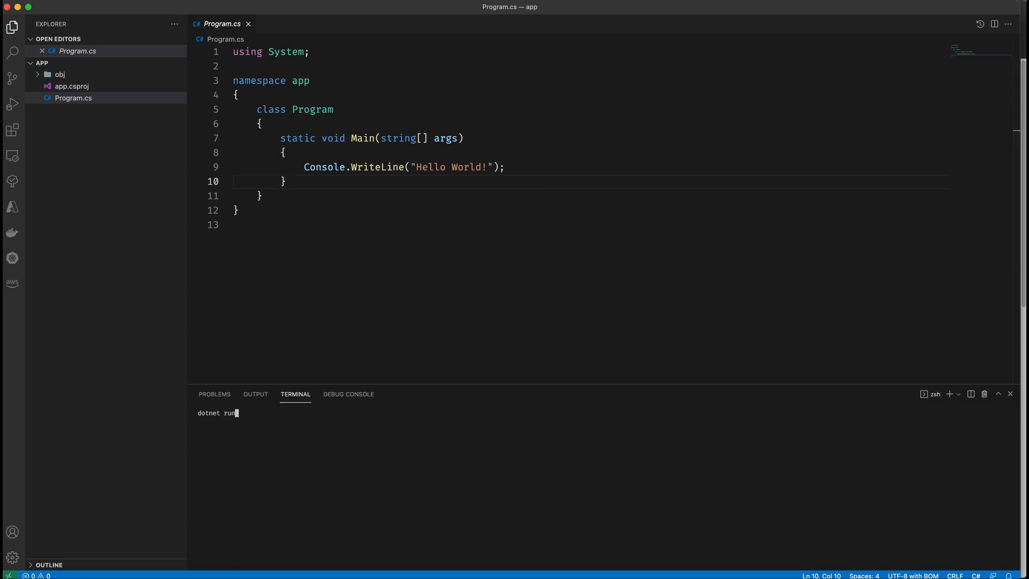
key(Return)
text(dotnet)
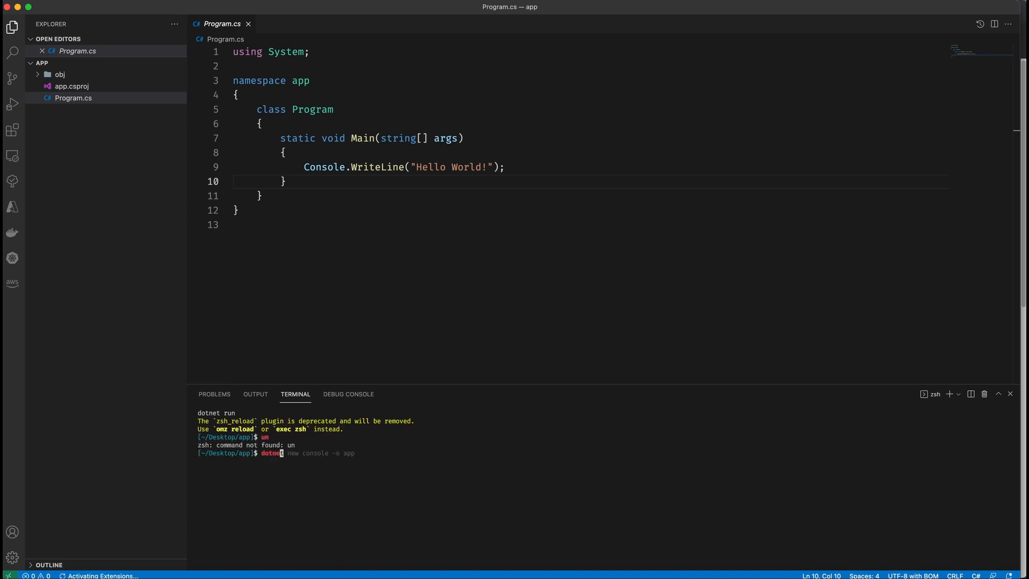
text( run)
key(Return)
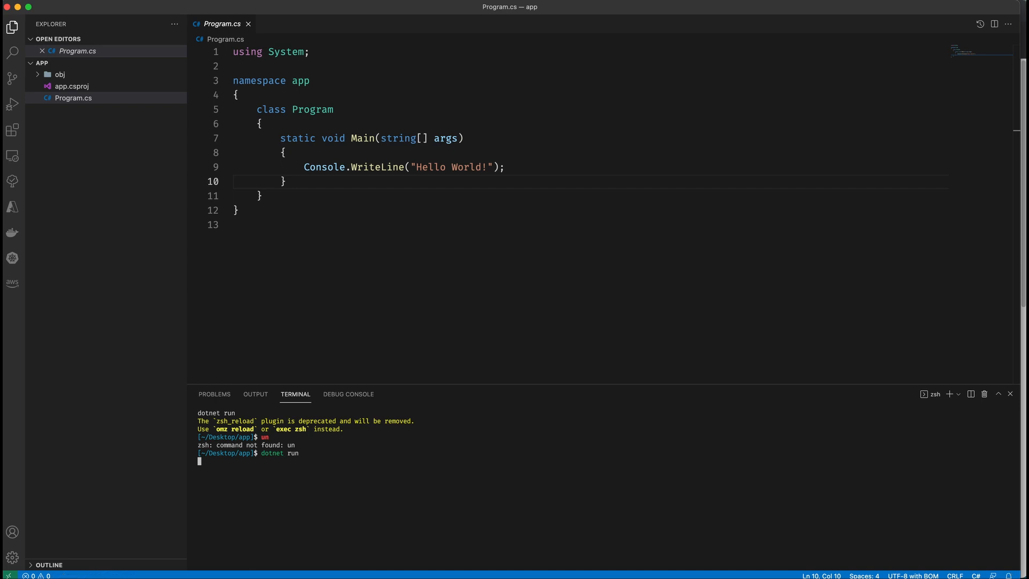
mouse_move(349, 234)
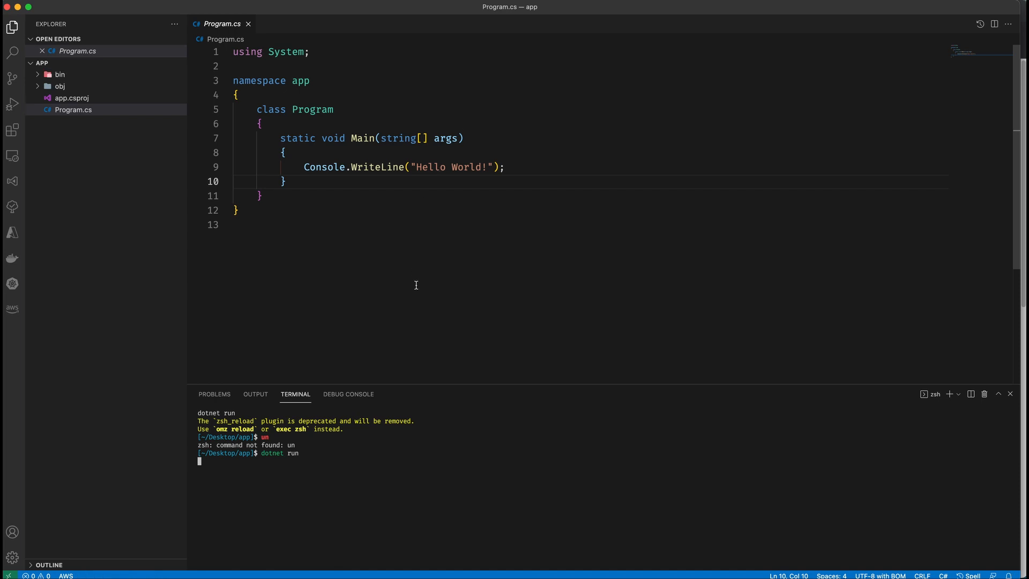
key(Return)
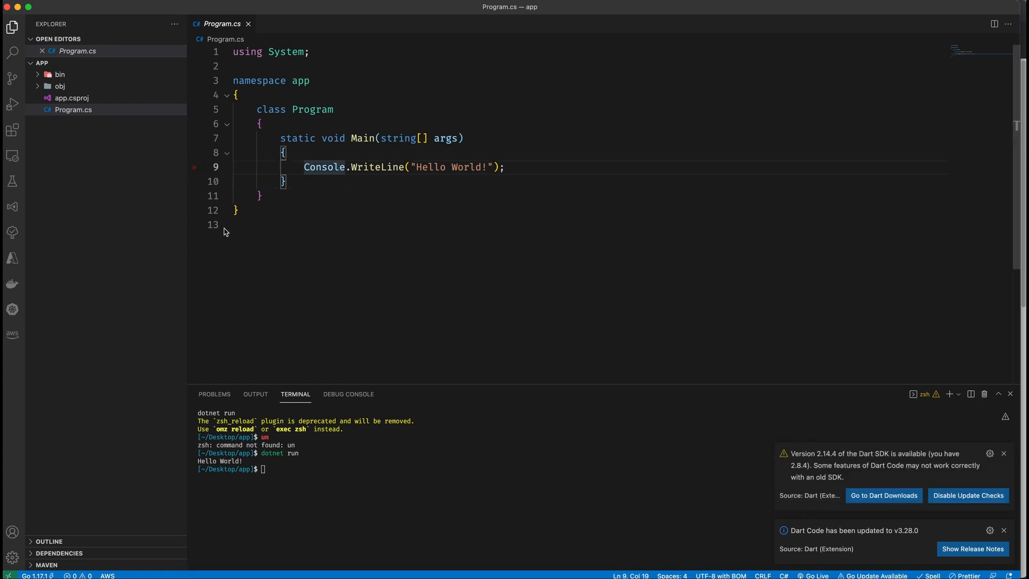
click(194, 167)
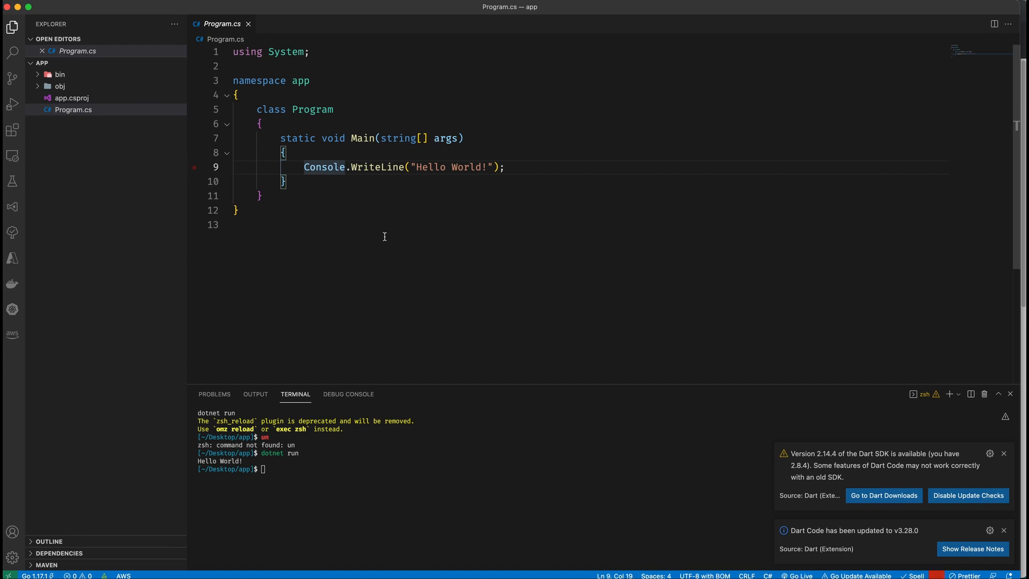
key(cmd+shift+p)
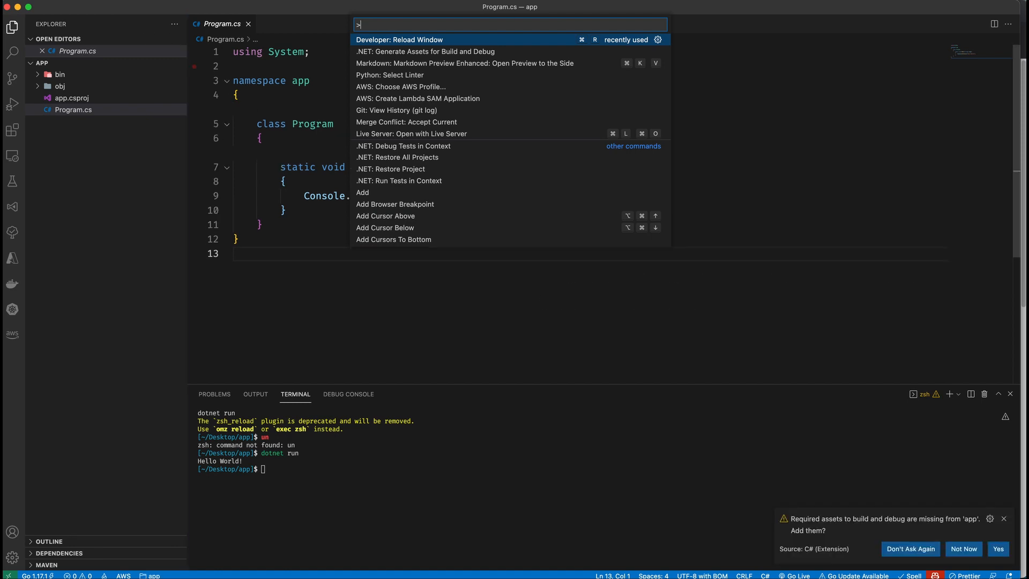
key(Escape)
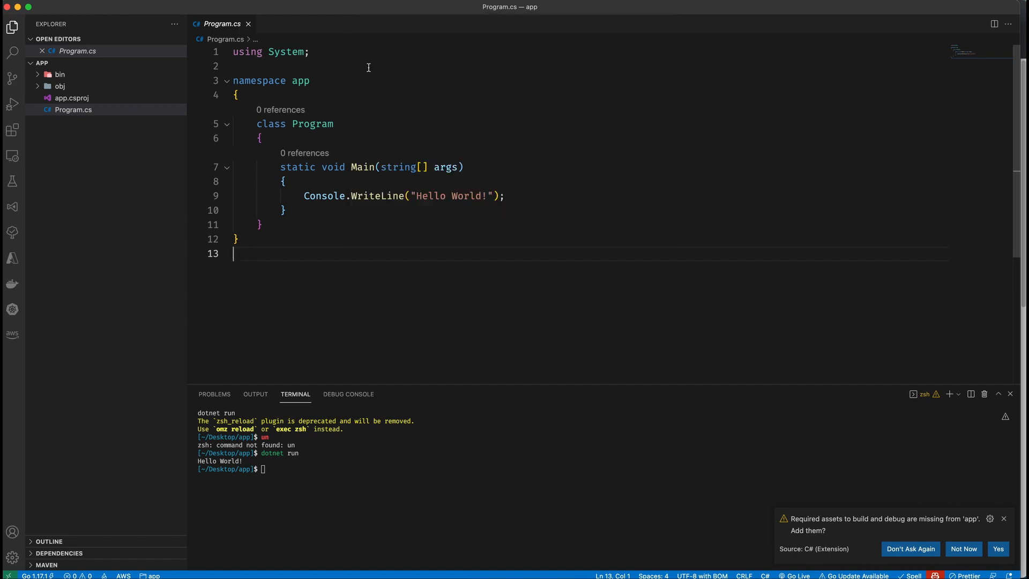
mouse_move(12, 130)
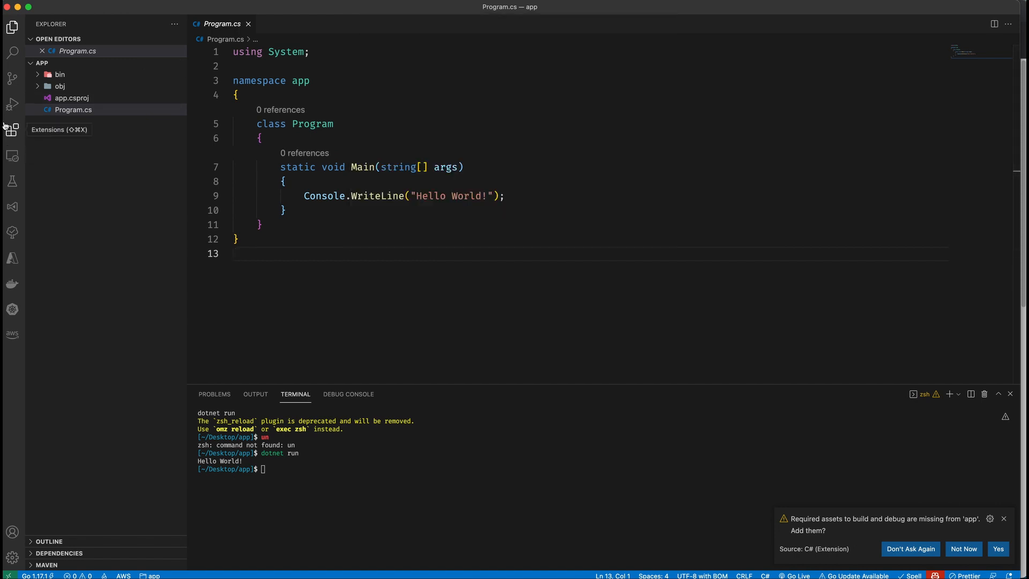
Search Extensions for c# and show the Microsoft C# extension installed and enabled
click(12, 130)
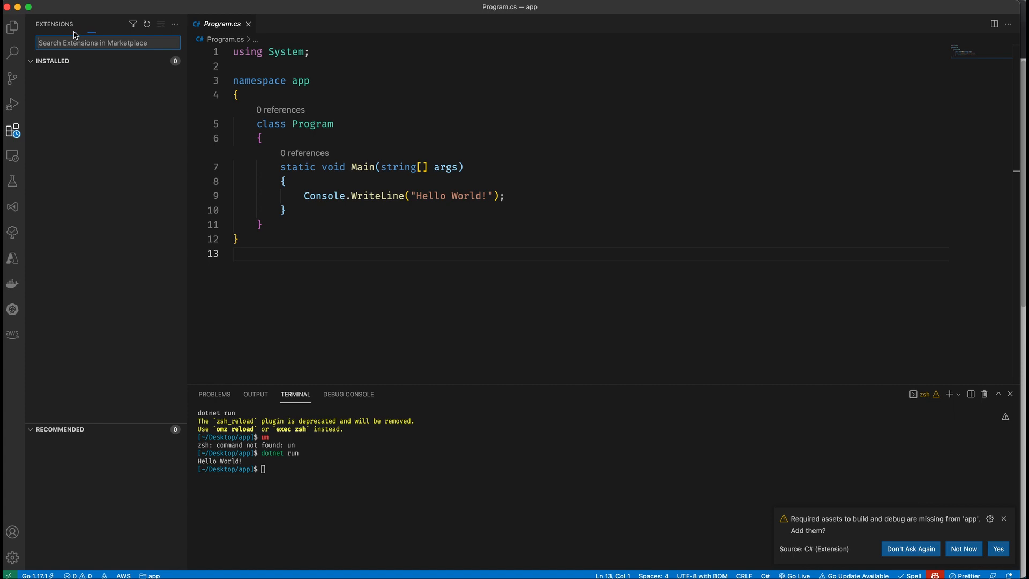
text(c@)
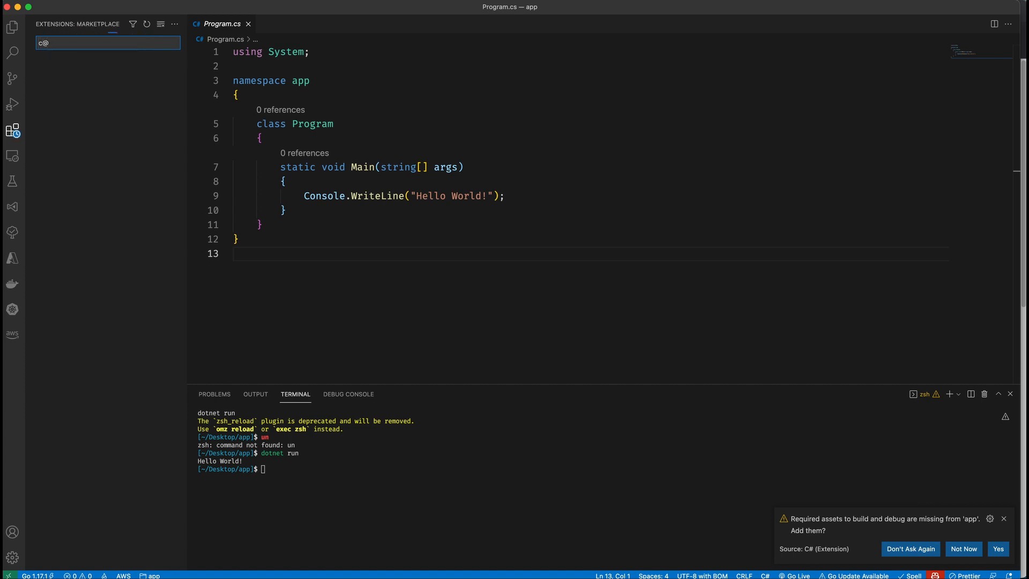
text(#)
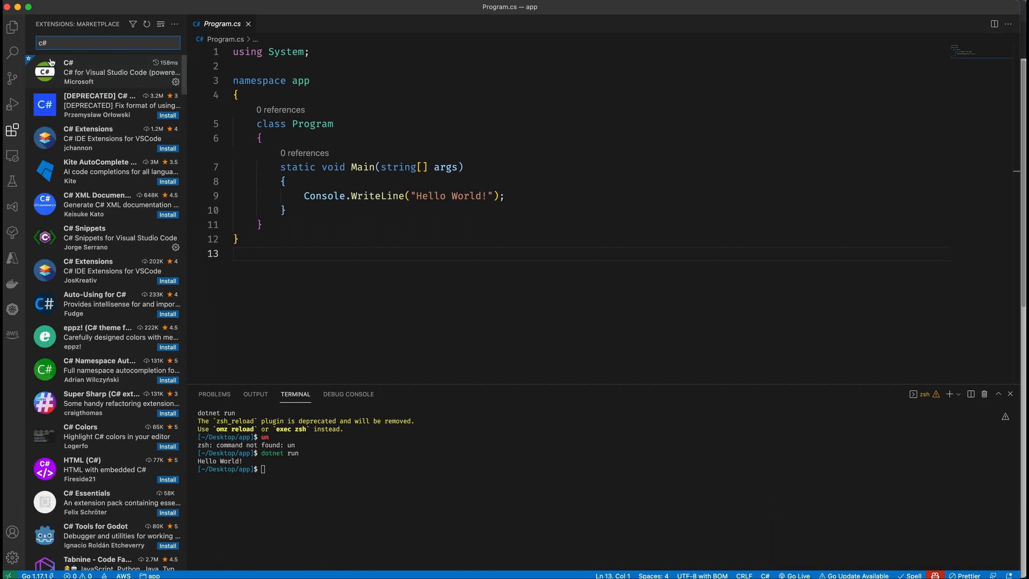
click(105, 72)
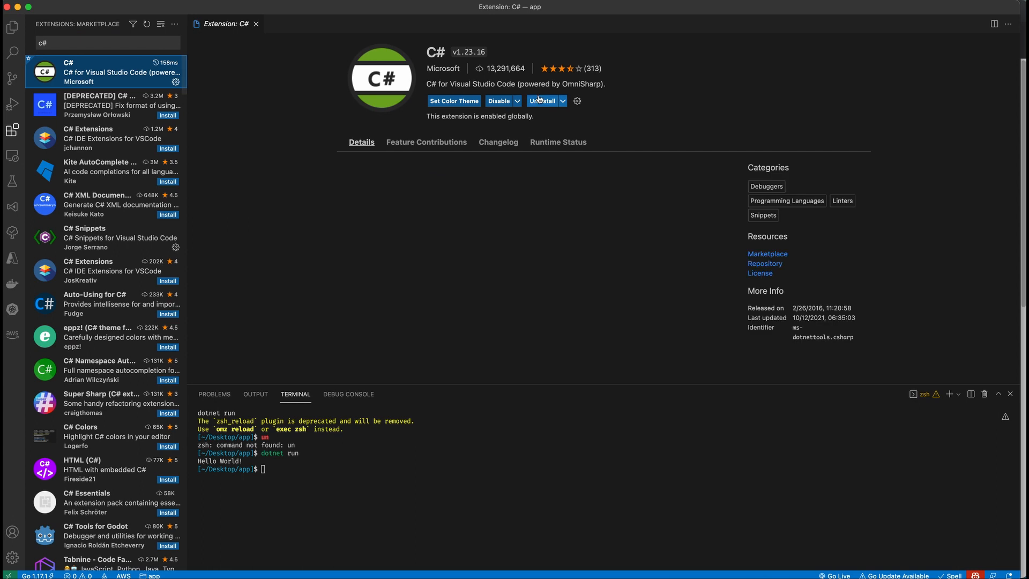
click(361, 141)
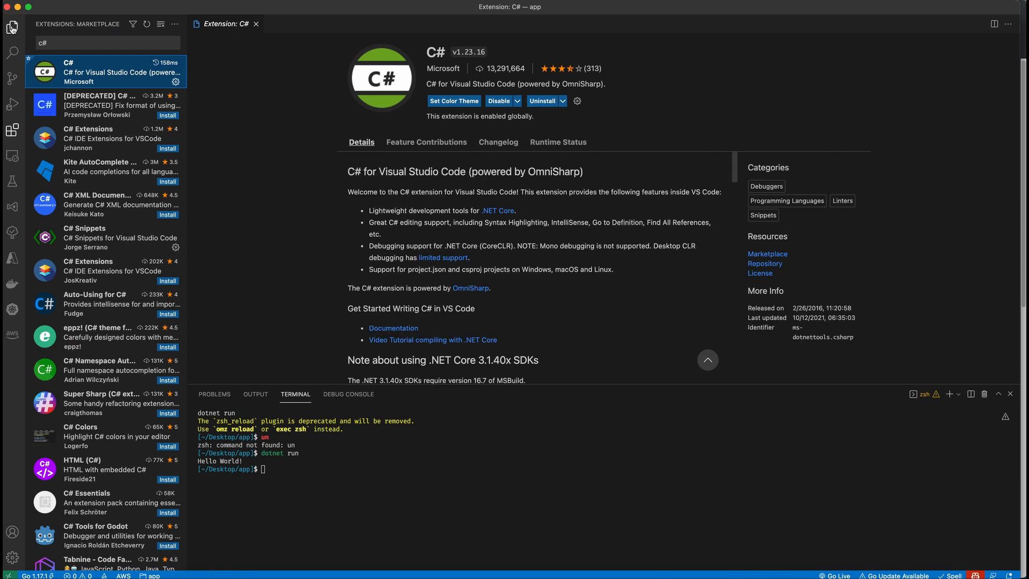
Run .NET: Generate Assets for Build and Debug from the command palette, adding a .vscode folder
click(12, 25)
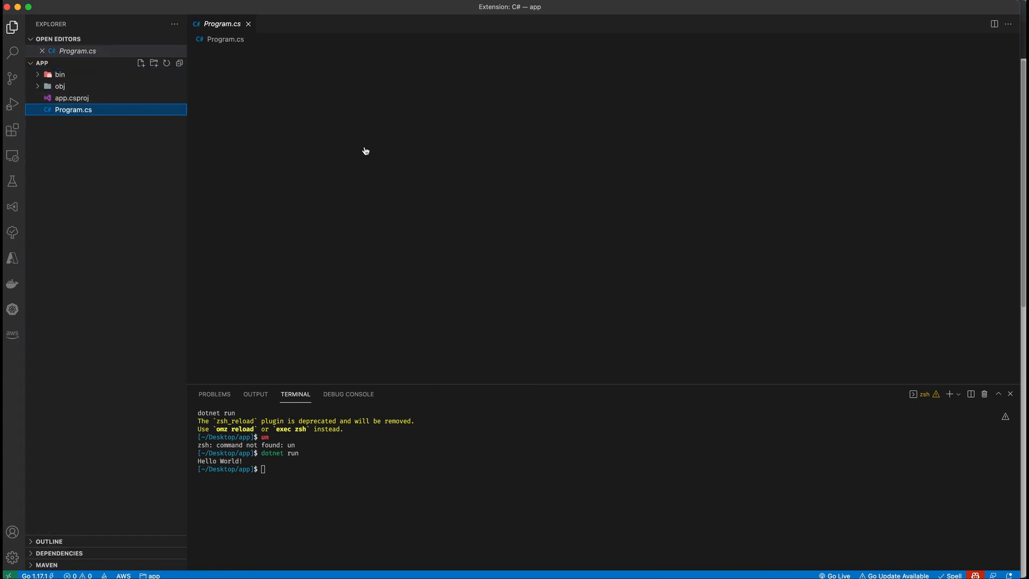
key(cmd+shift+p)
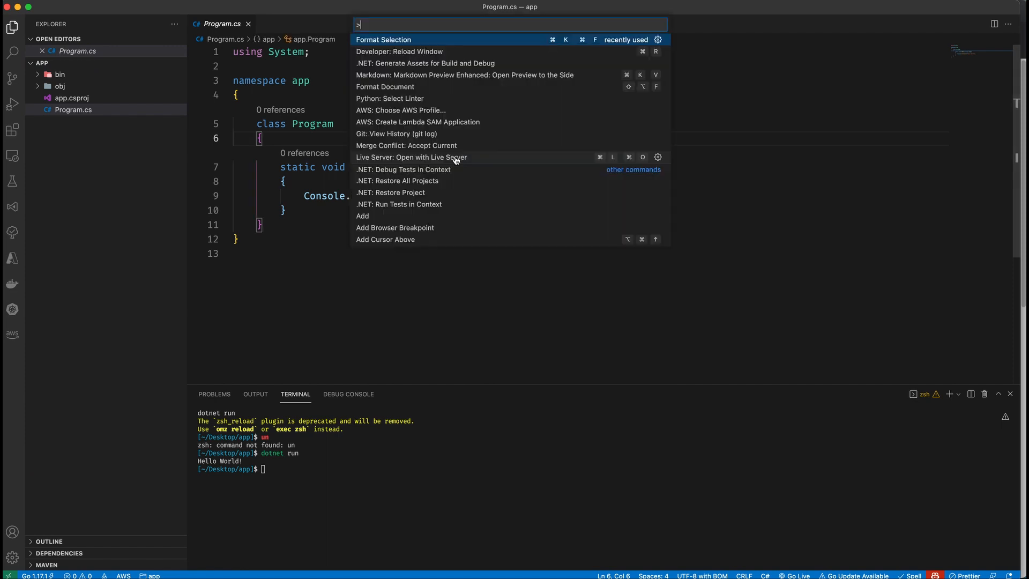
text(.NET)
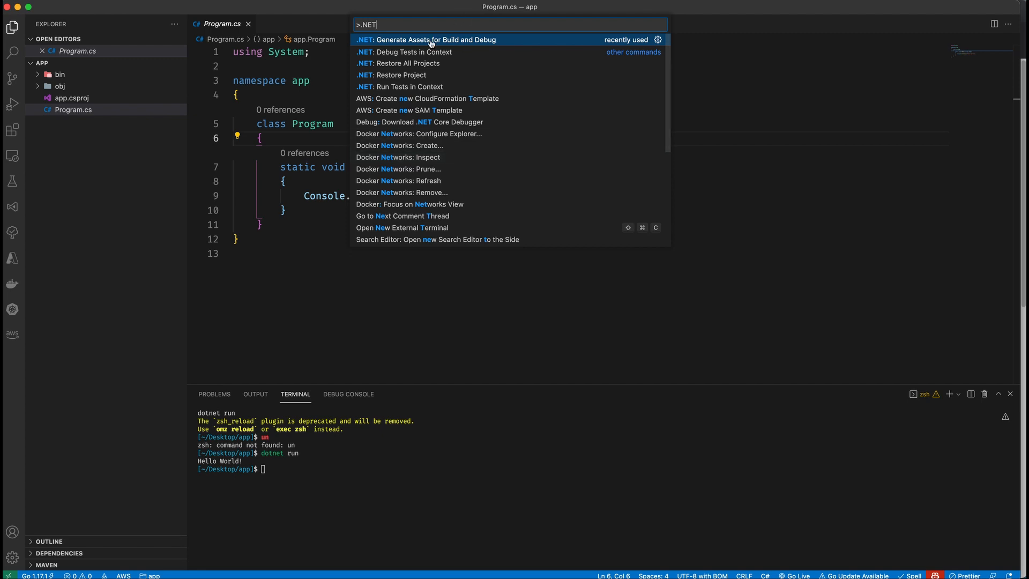
key(Escape)
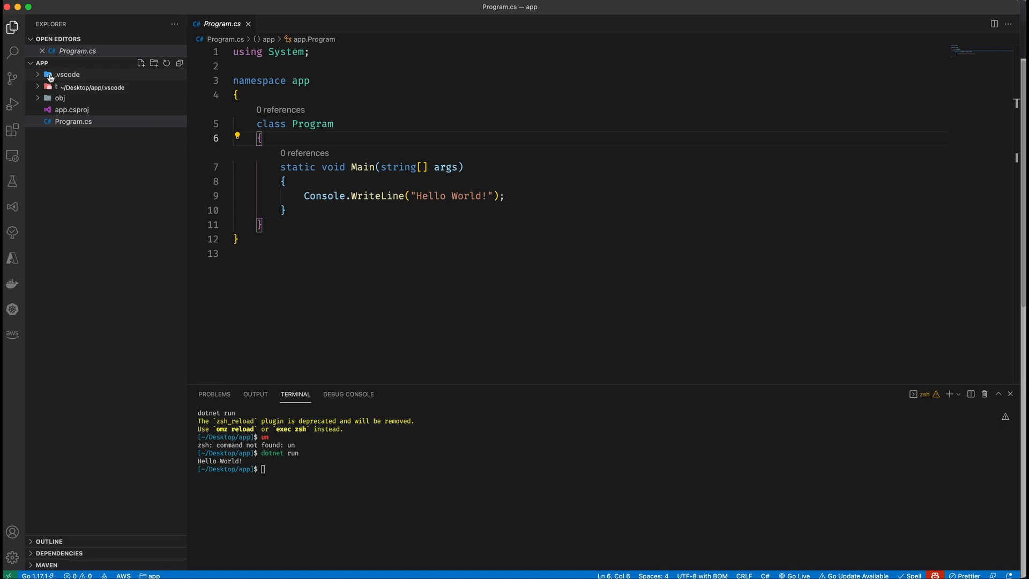
Inspect launch.json and tasks.json in .vscode, then launch .NET Core Launch (console) to build app.dll
click(77, 86)
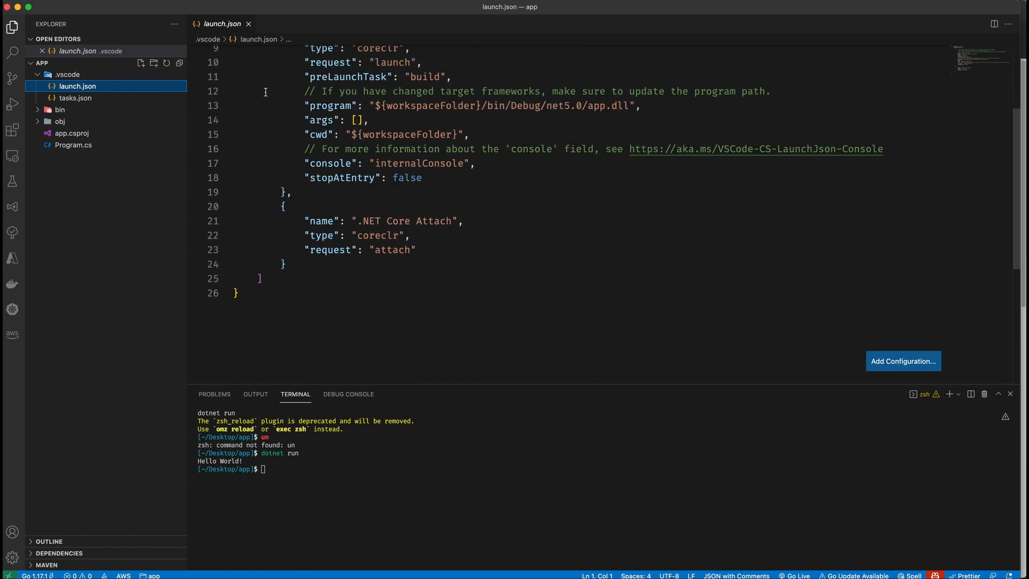
scroll(up, 3)
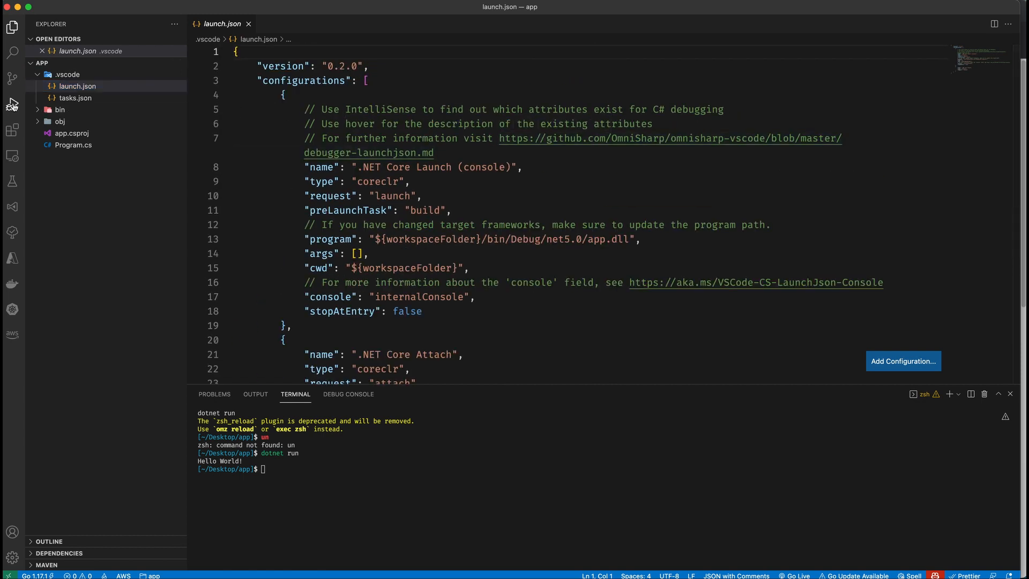
click(12, 104)
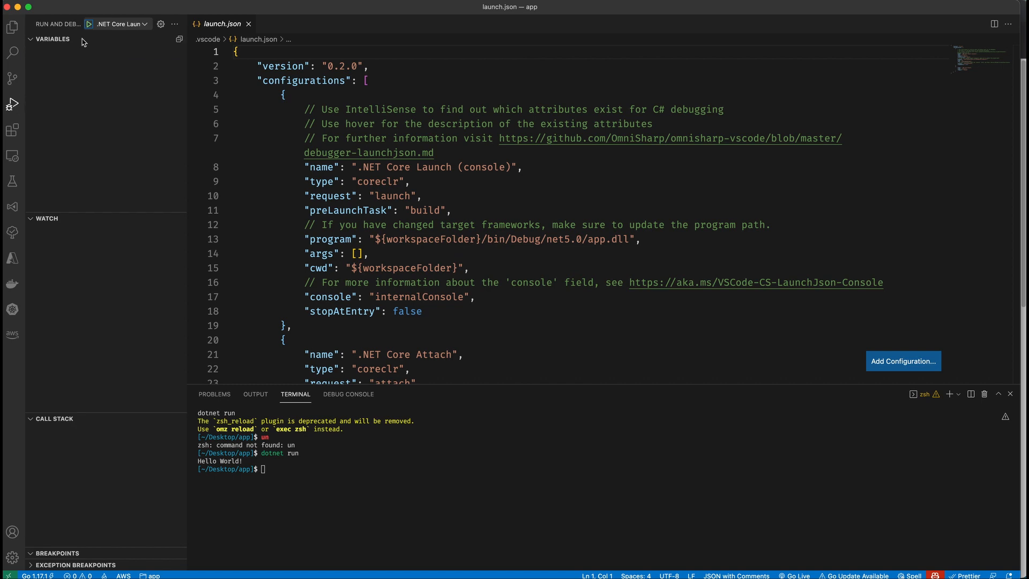
mouse_move(109, 28)
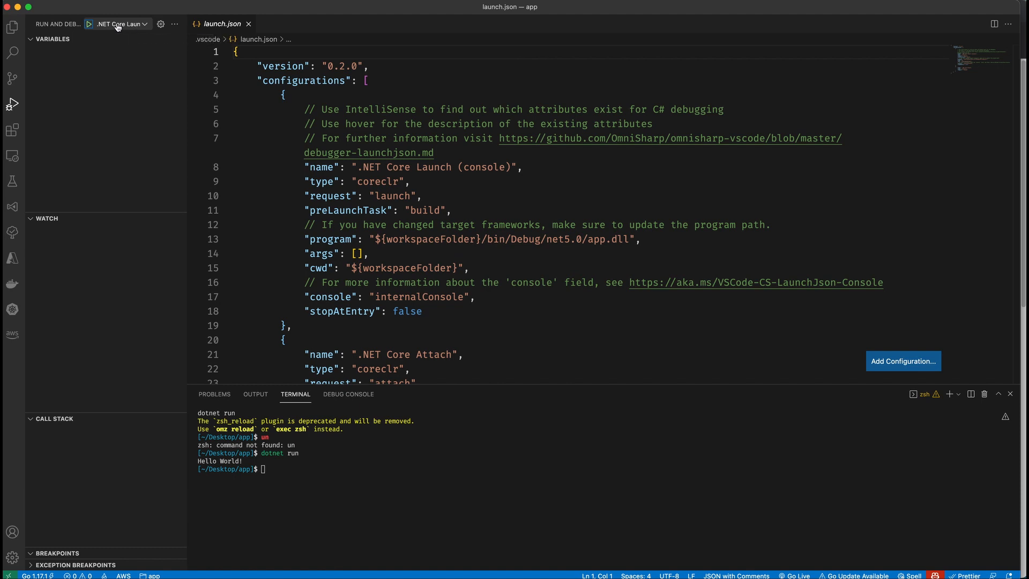
click(88, 24)
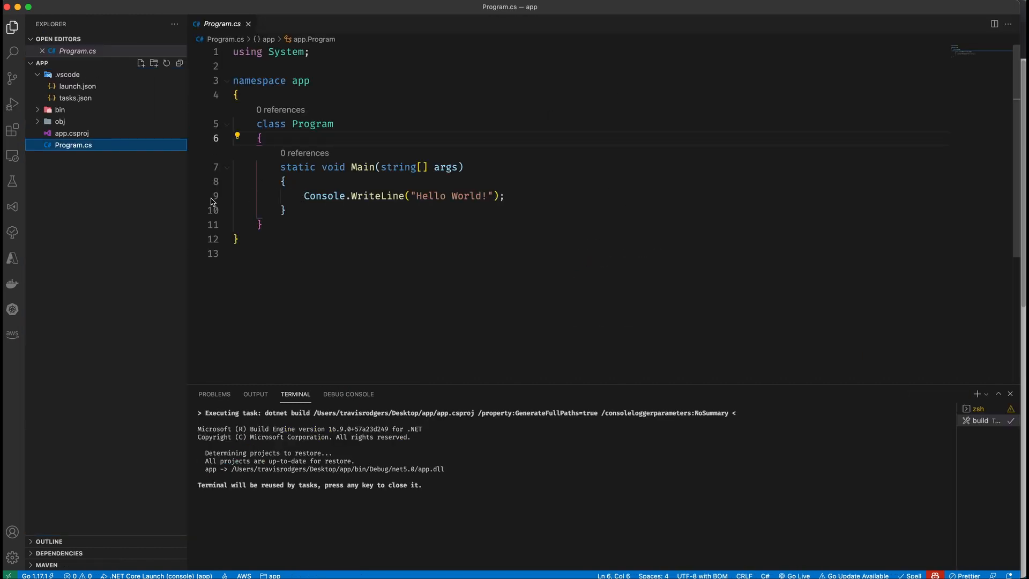
Break on the Console.WriteLine line and debug until it halts there, expanding Locals to show args
click(194, 196)
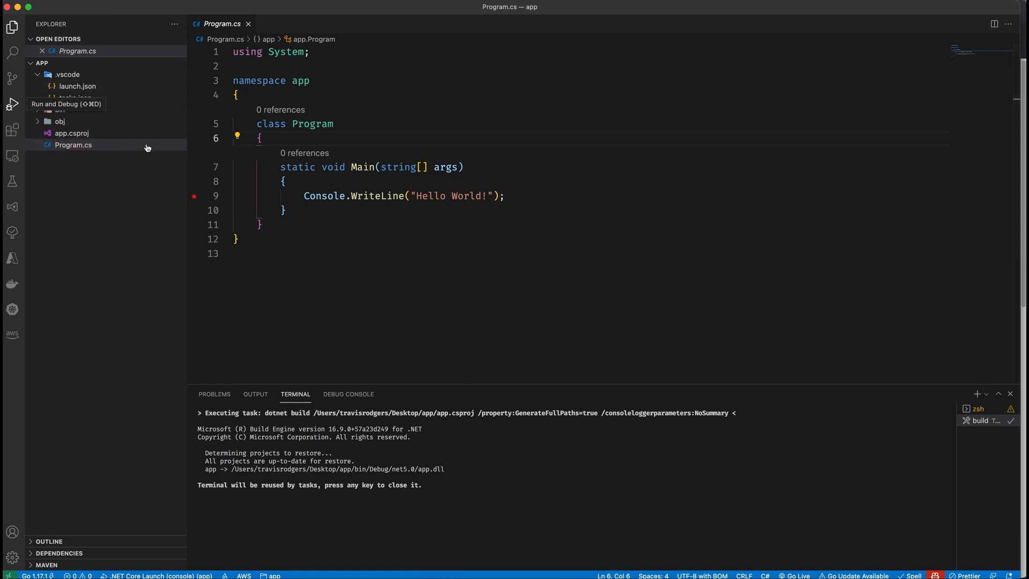
click(12, 104)
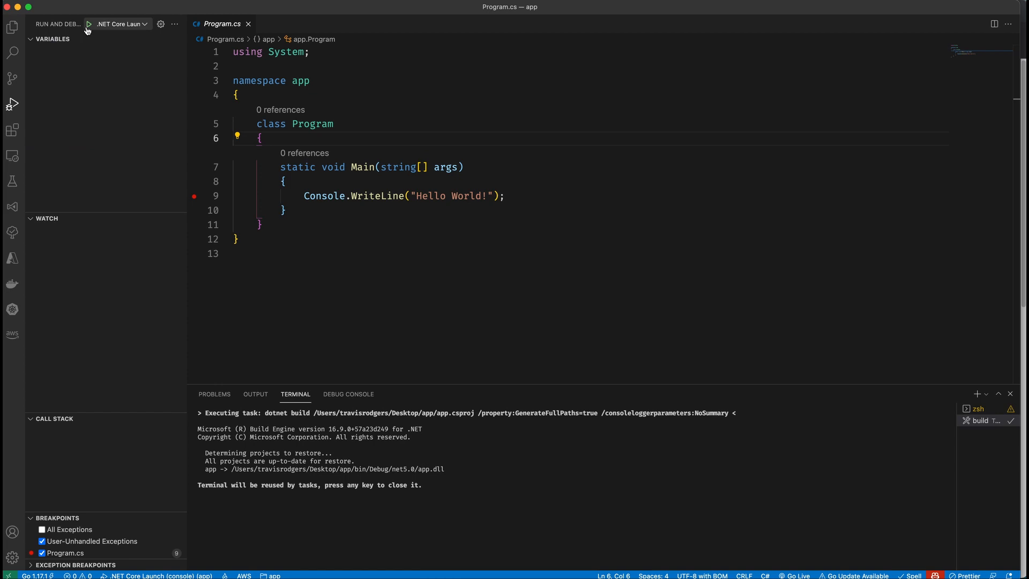
click(89, 25)
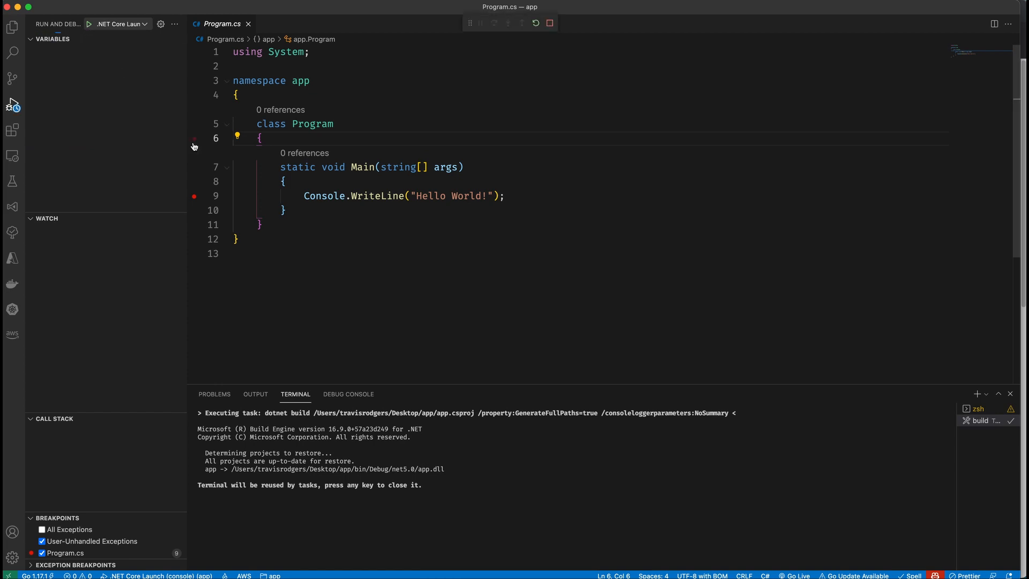
click(89, 24)
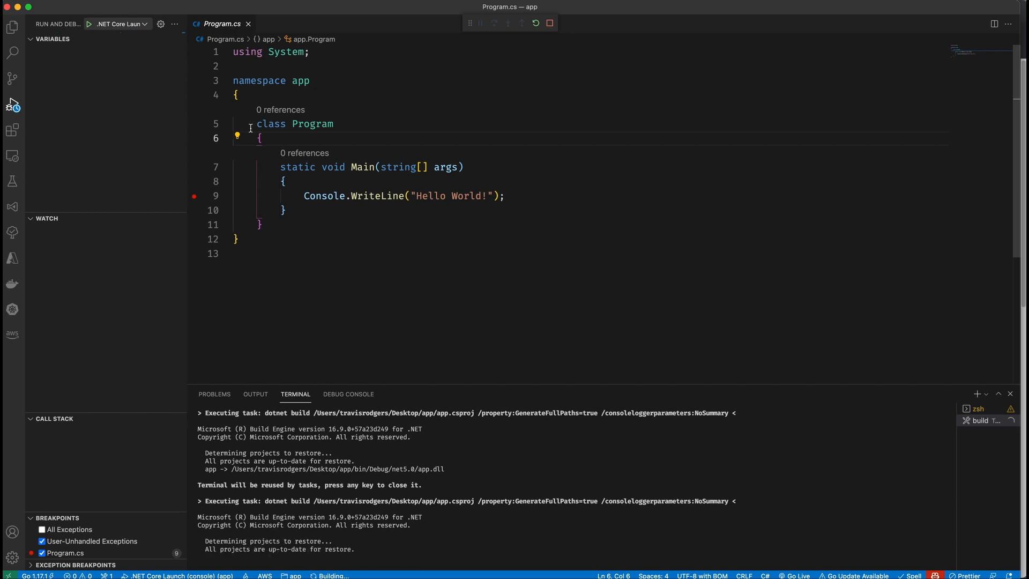
click(89, 23)
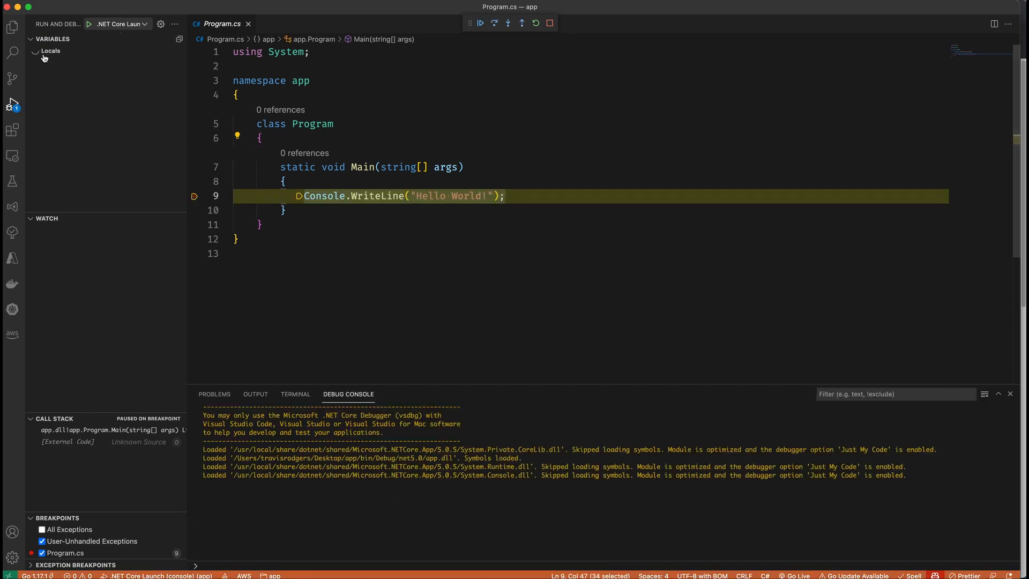
click(32, 51)
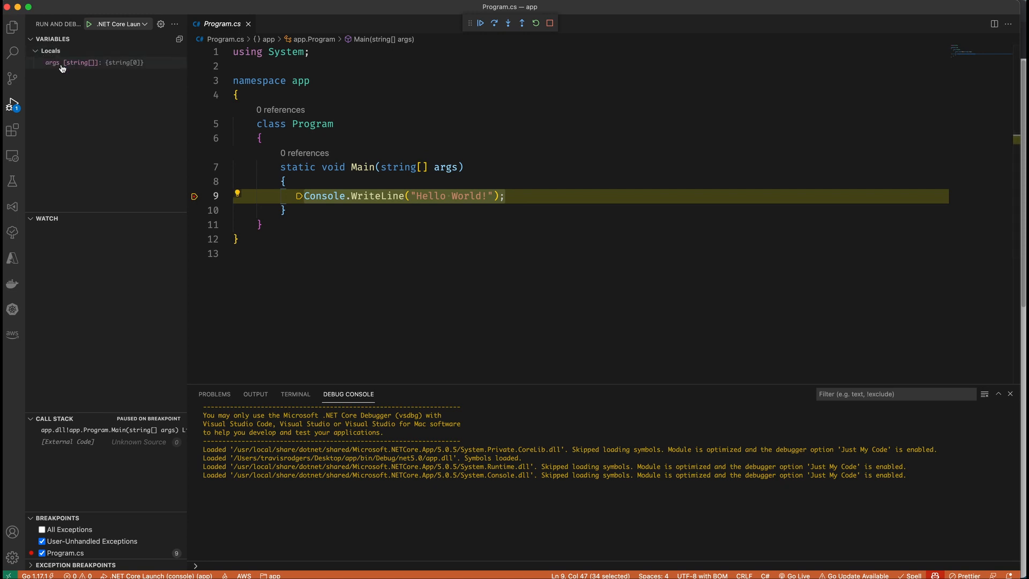
mouse_move(72, 64)
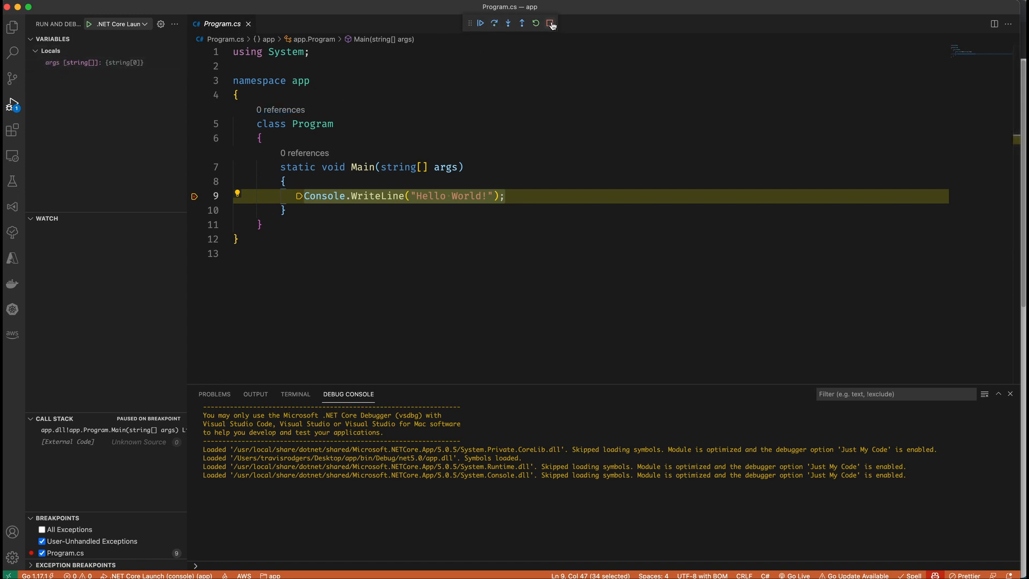
mouse_move(550, 22)
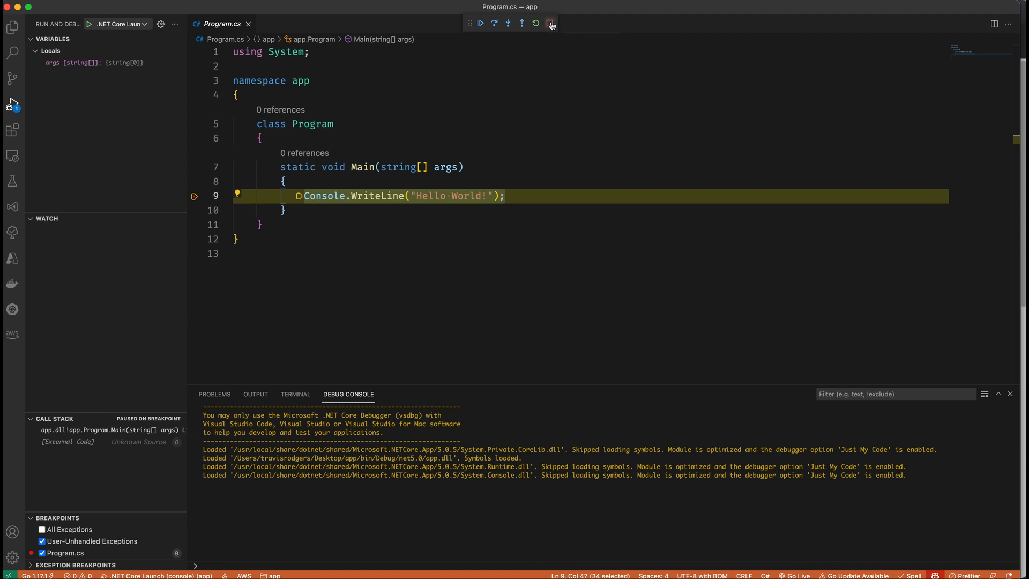
Stop debugging and run dotnet build, reporting Build succeeded with 0 warnings and 0 errors
click(550, 24)
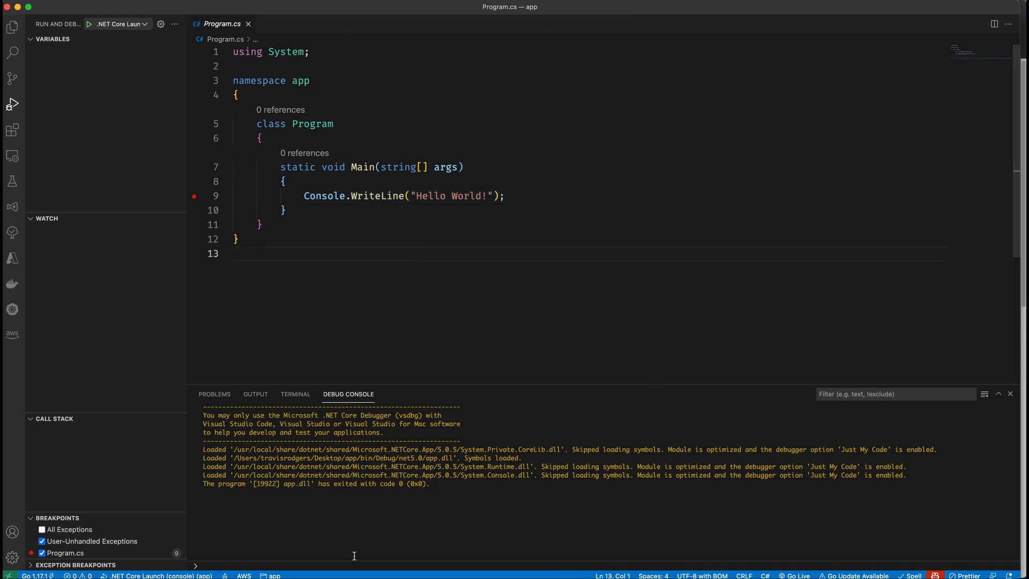
click(294, 394)
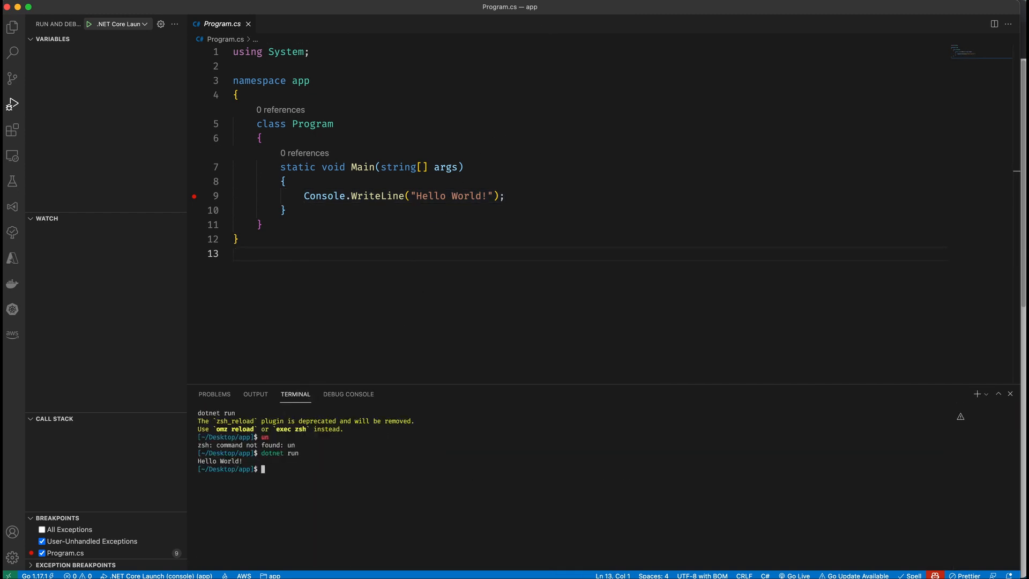
text(dotnet build)
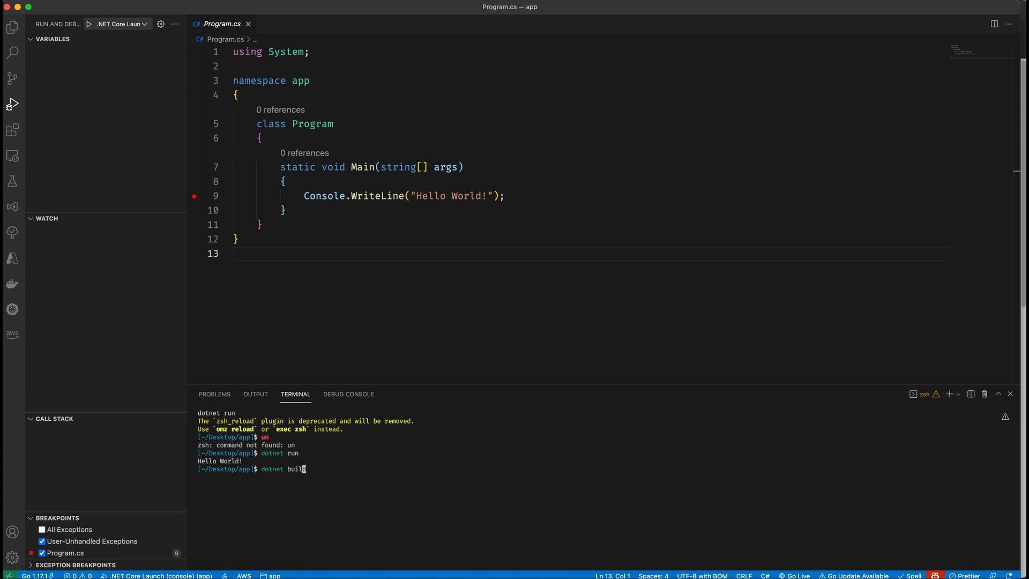
click(12, 27)
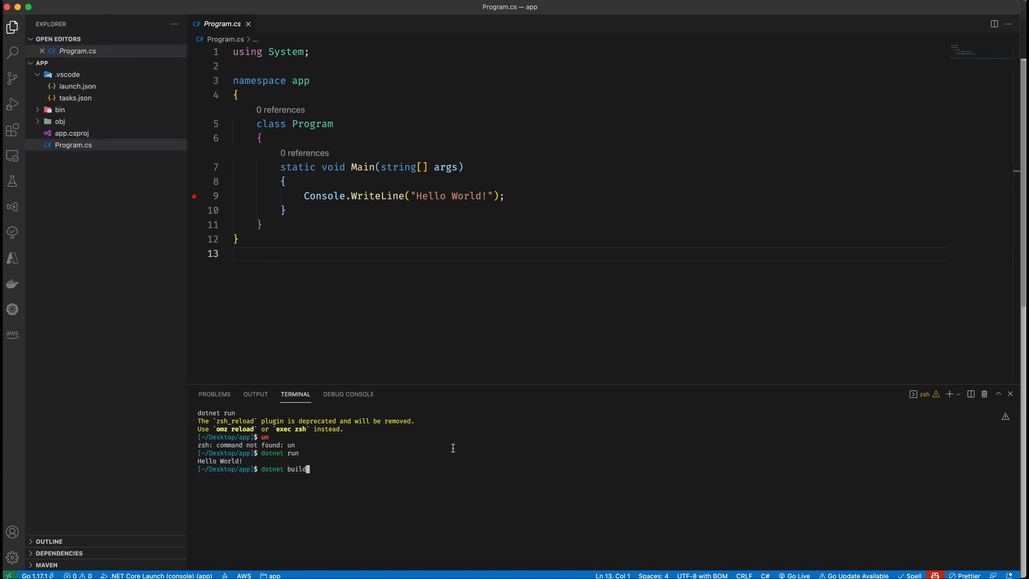
key(Return)
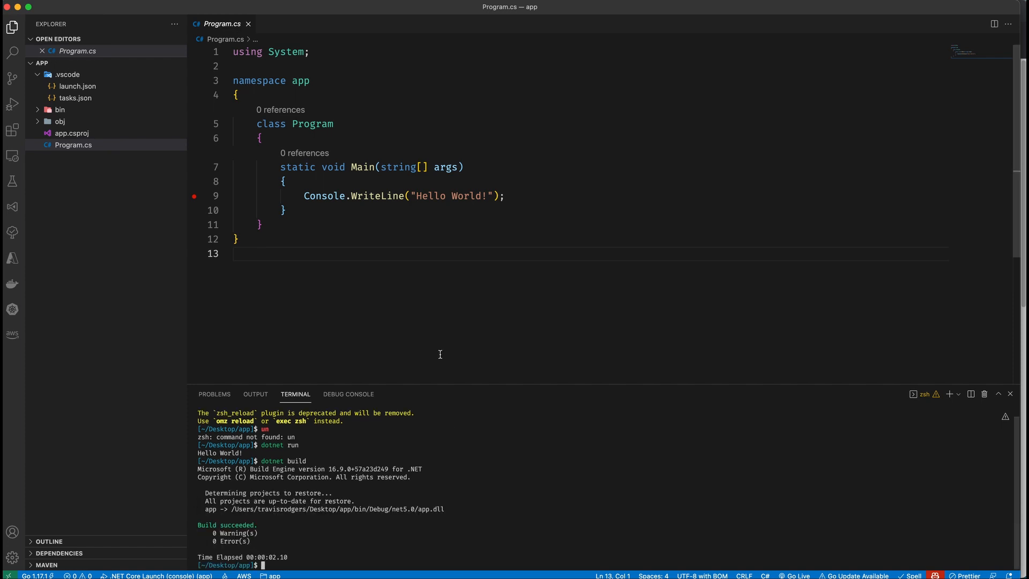
mouse_move(140, 227)
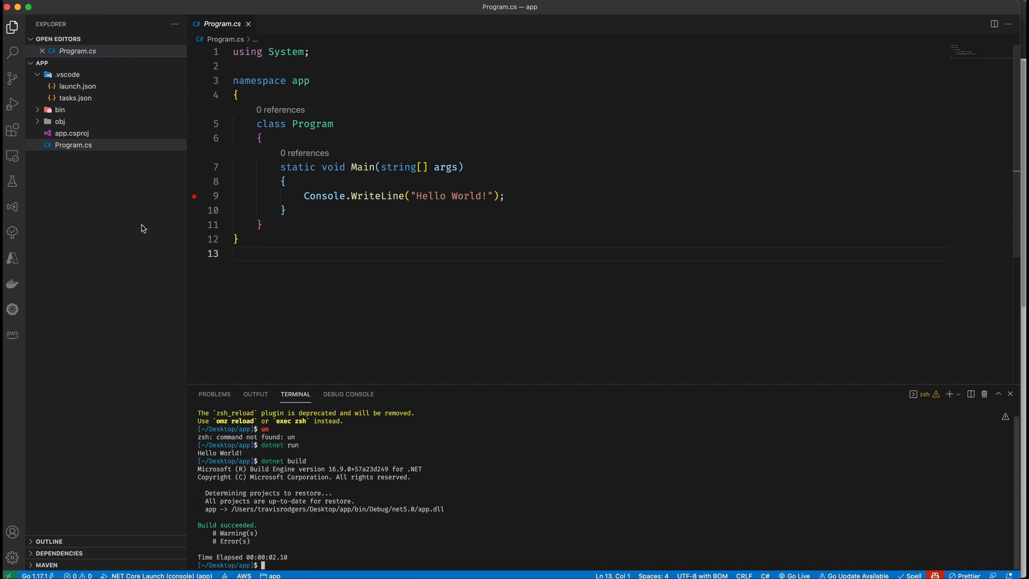
Expand bin/Debug/net5.0 and open app.dll, shown as a binary file
click(41, 62)
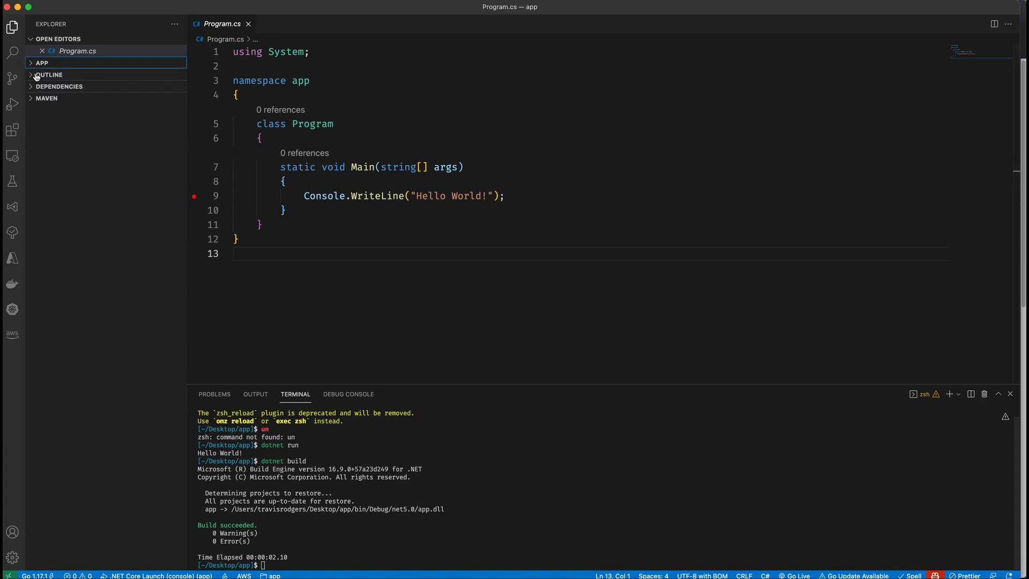
click(41, 62)
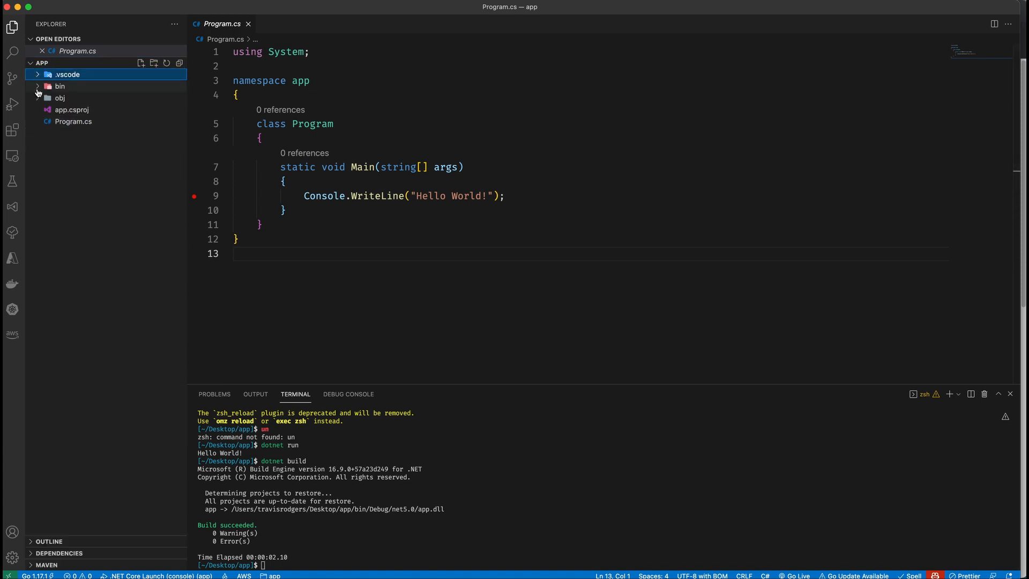
click(60, 85)
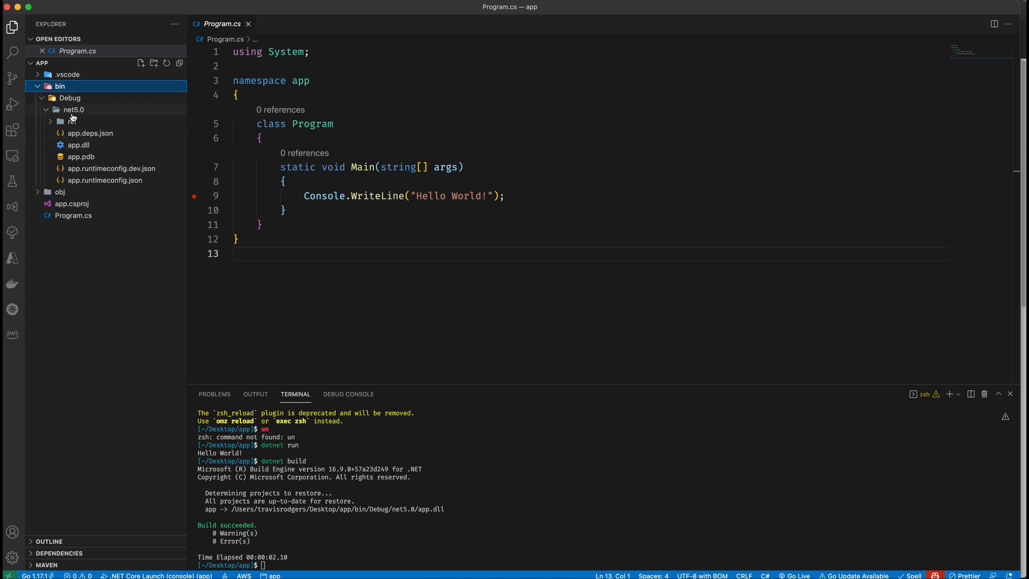
click(78, 145)
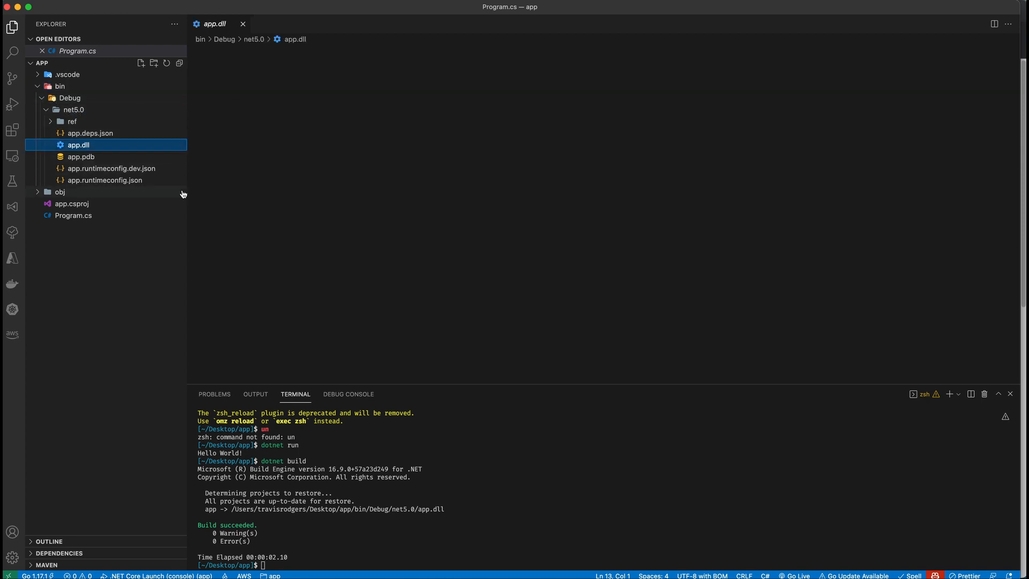
click(78, 145)
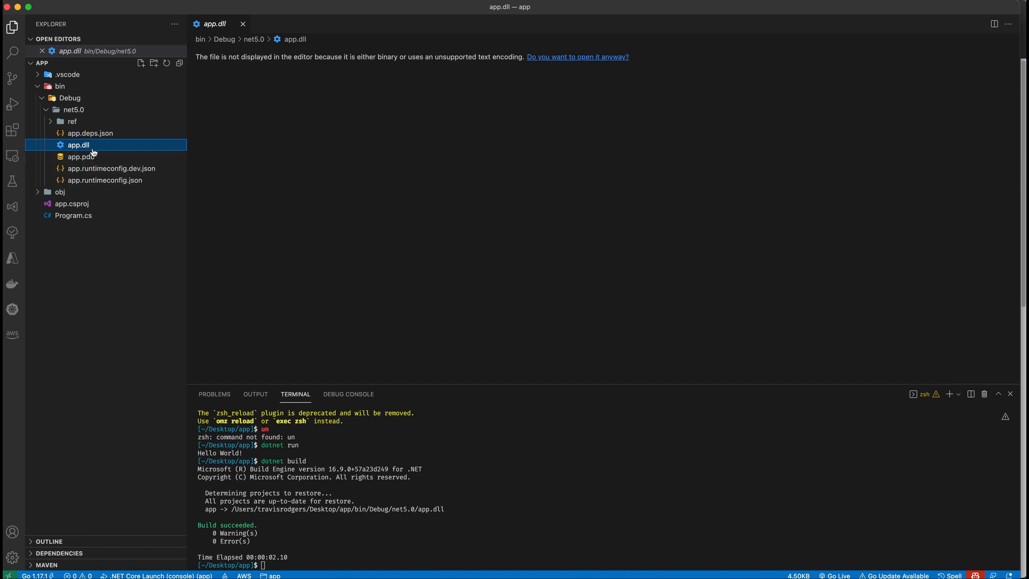